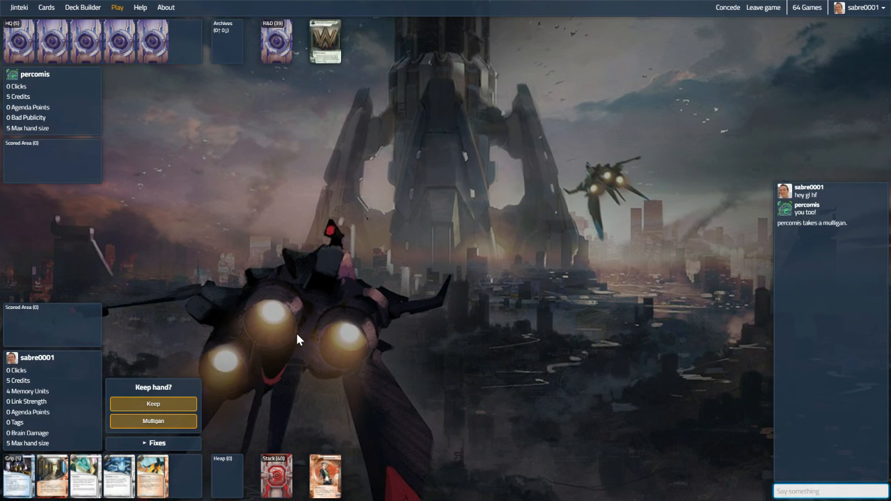
Keep the opening hand and let the corp take its first turn.
click(153, 404)
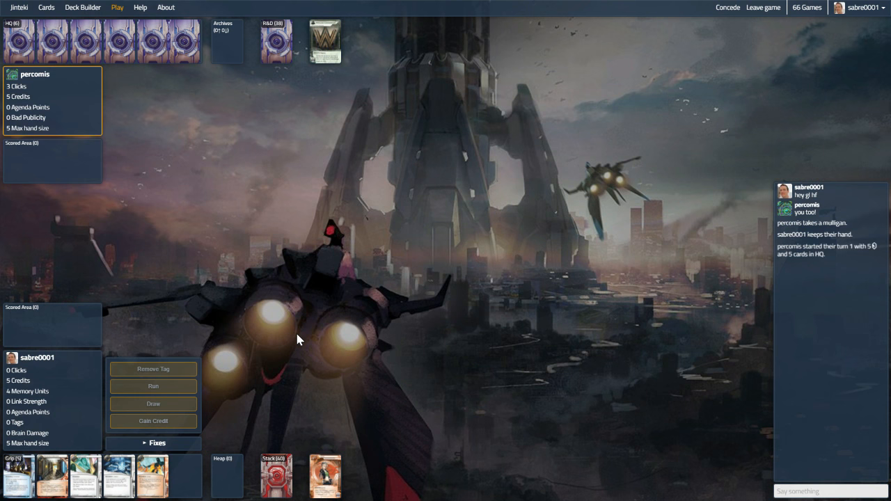
mouse_move(123, 480)
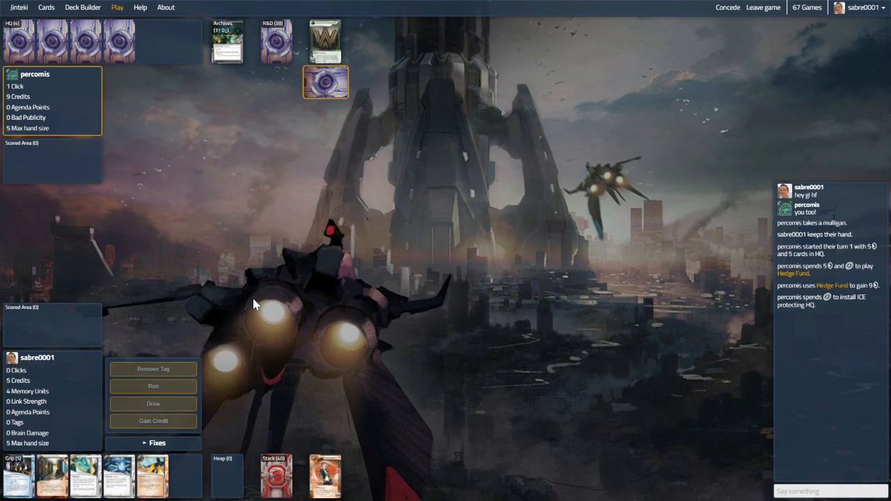
mouse_move(277, 58)
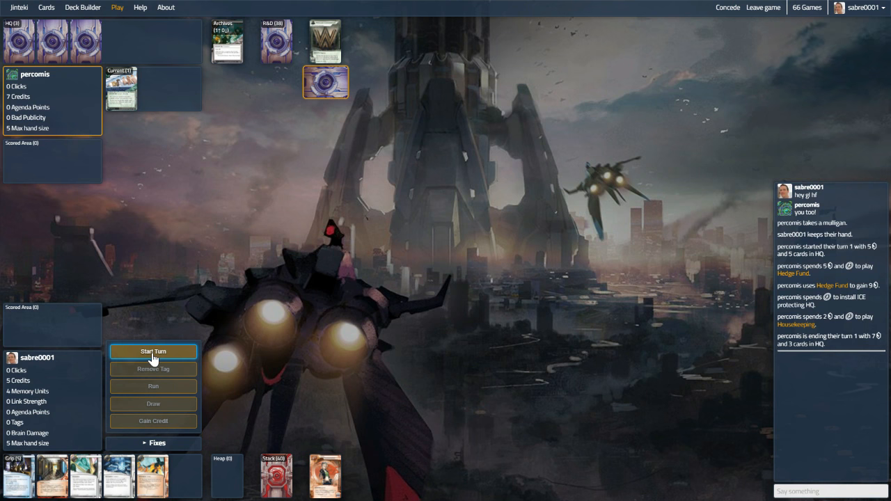
Start the first turn, install Daily Casts, Wireless Net Pavilion and Fall Guy, then end the turn.
click(153, 351)
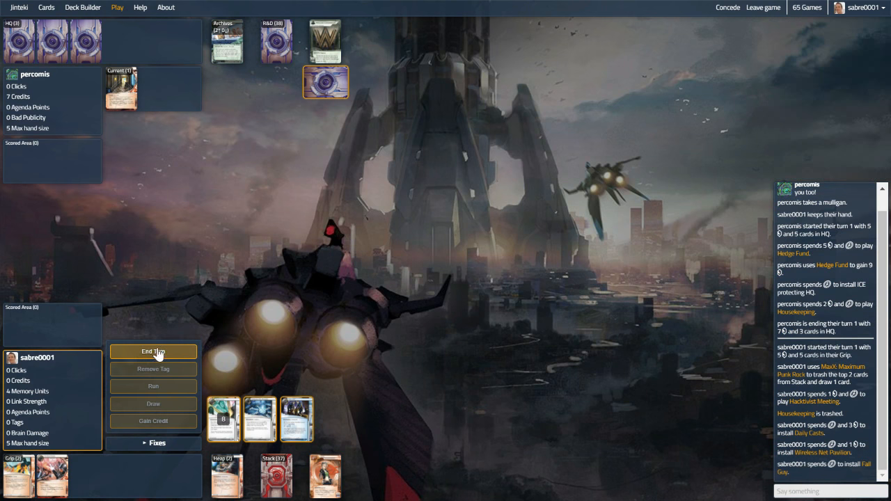
mouse_move(239, 277)
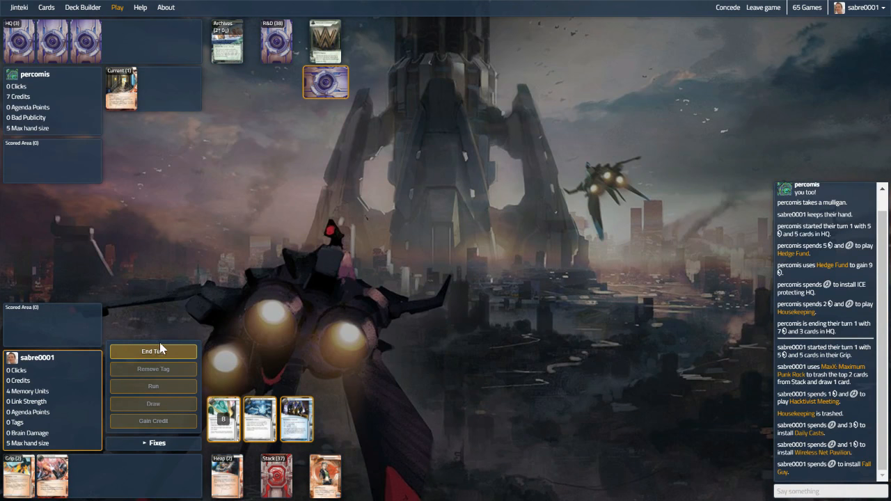
click(153, 350)
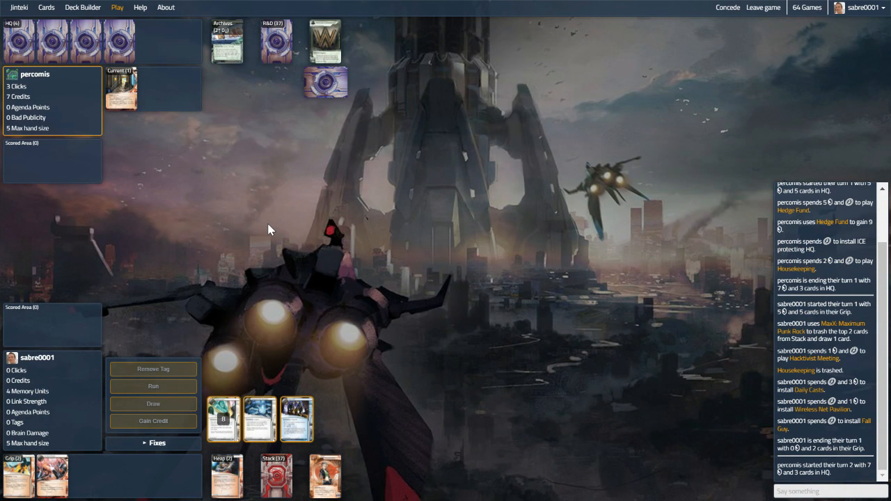
mouse_move(341, 84)
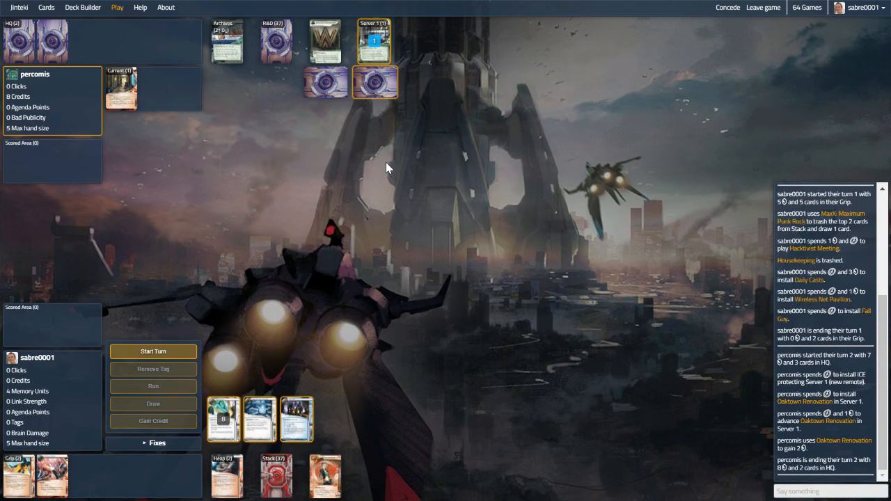
mouse_move(312, 107)
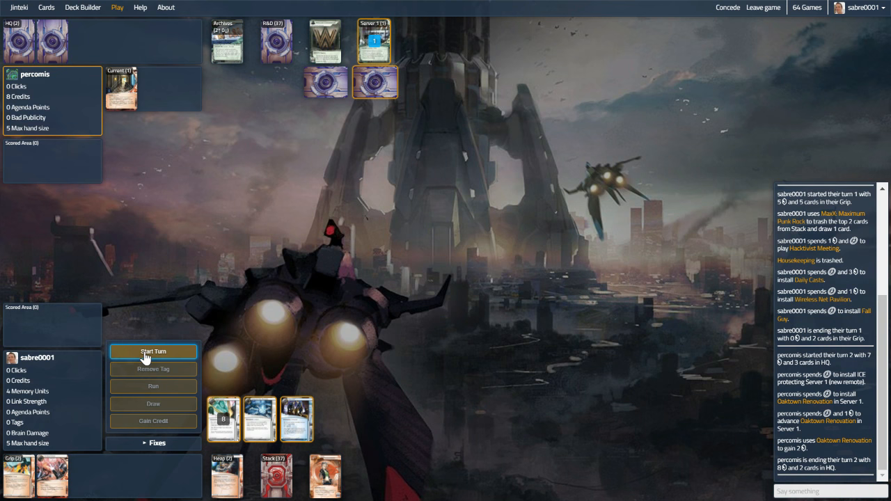
Start turn two, gain a credit, and use DDoS to stop ice from being rezzed.
click(153, 351)
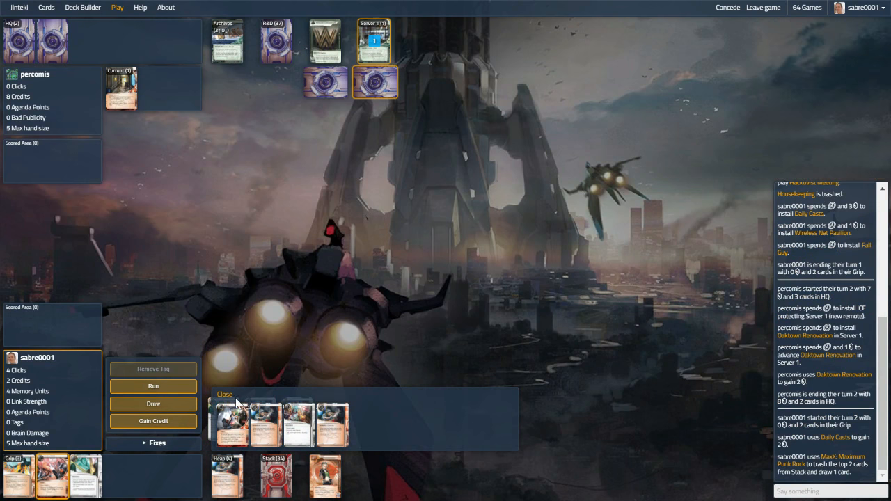
click(153, 387)
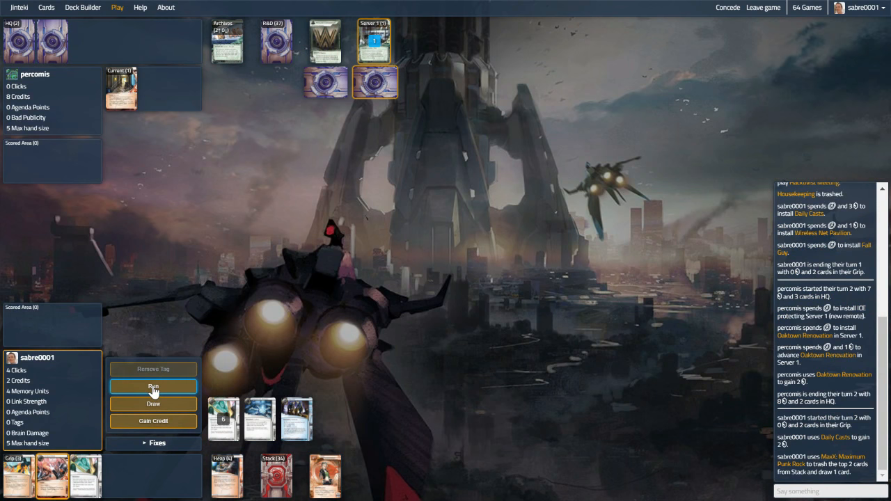
click(153, 387)
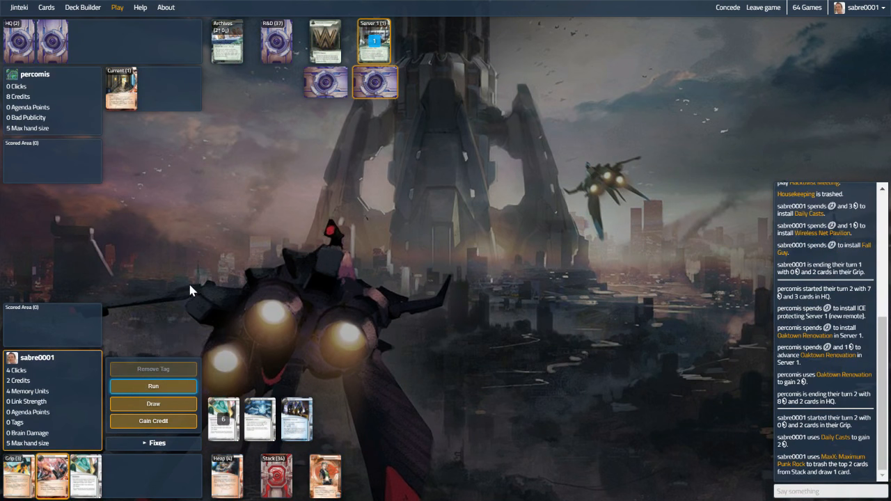
mouse_move(142, 429)
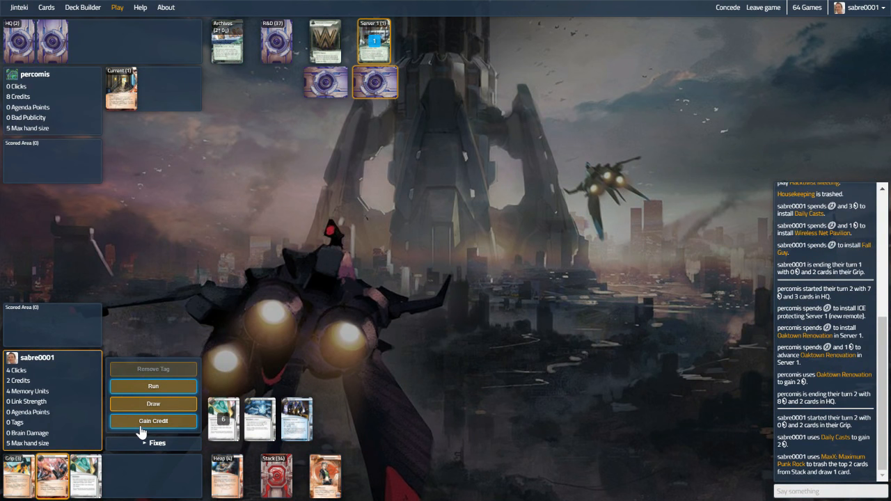
click(153, 421)
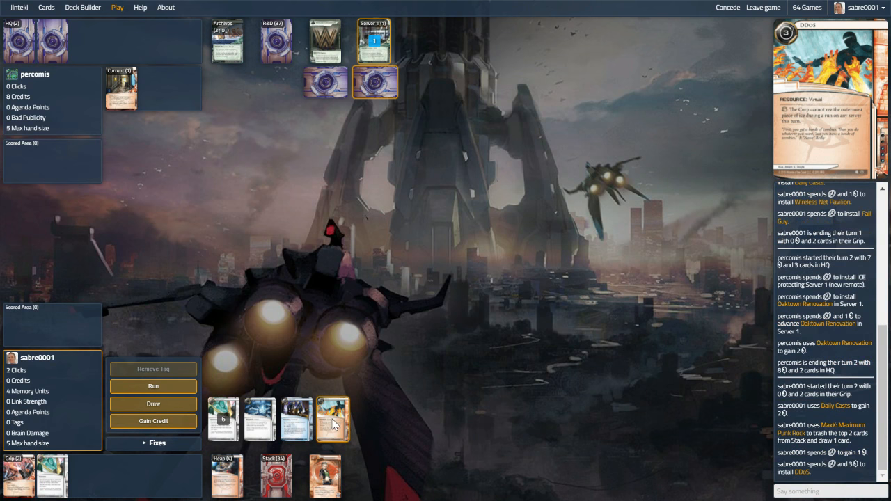
click(153, 386)
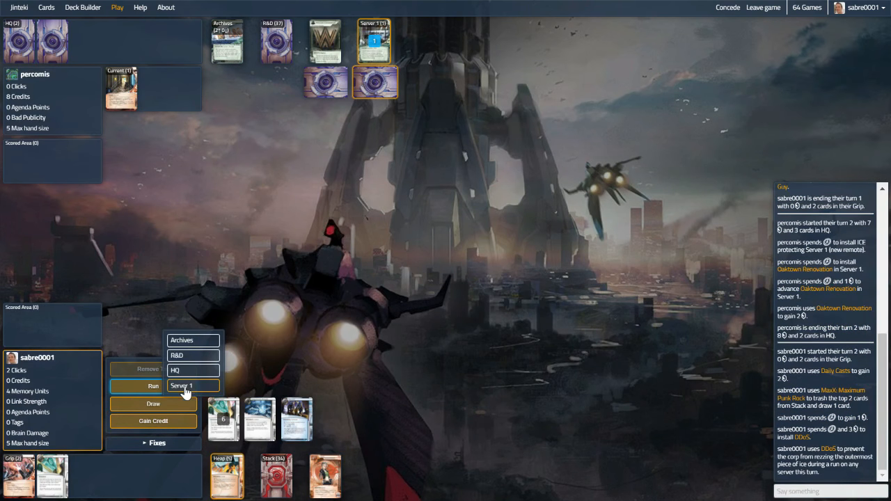
Run Server 1, steal Oaktown Renovation for 2 agenda points, then draw a card.
click(183, 385)
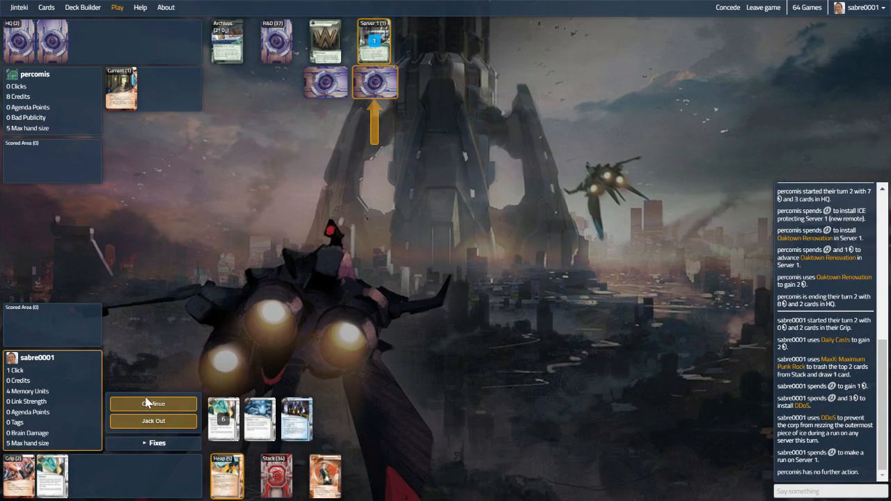
click(154, 404)
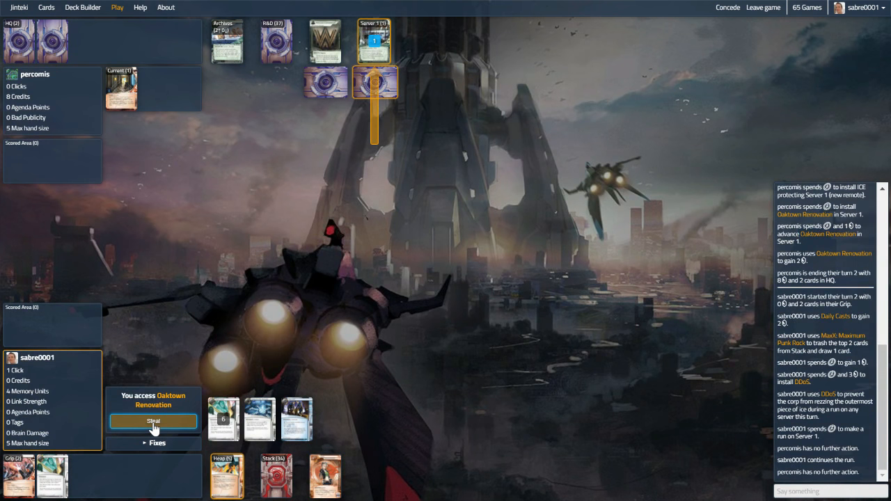
click(153, 421)
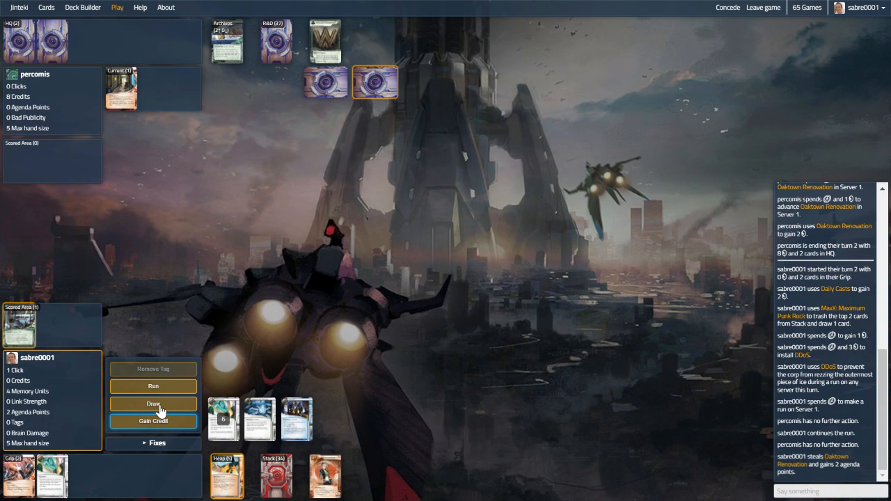
click(153, 404)
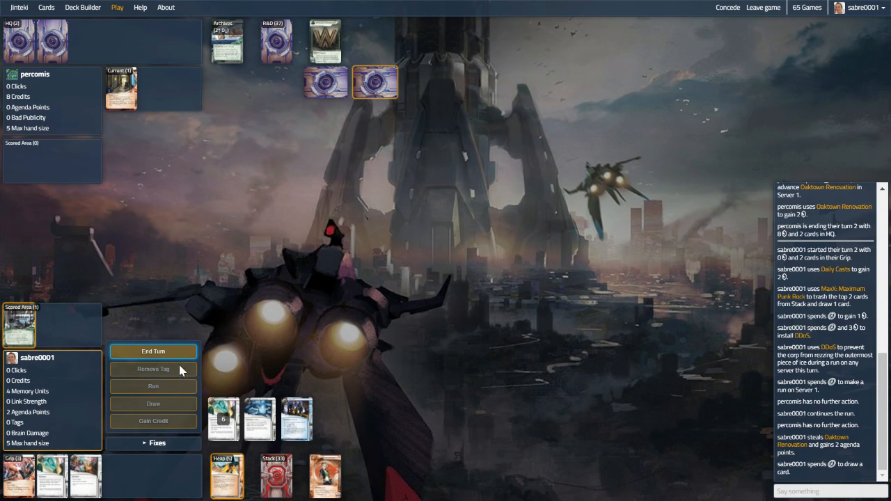
End turn two and follow the log as the corp installs and advances Oaktown Renovation.
click(153, 351)
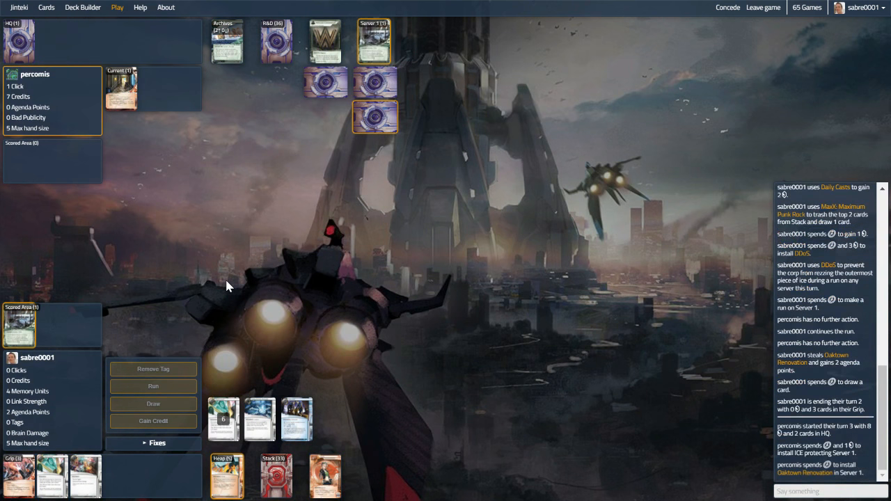
mouse_move(613, 257)
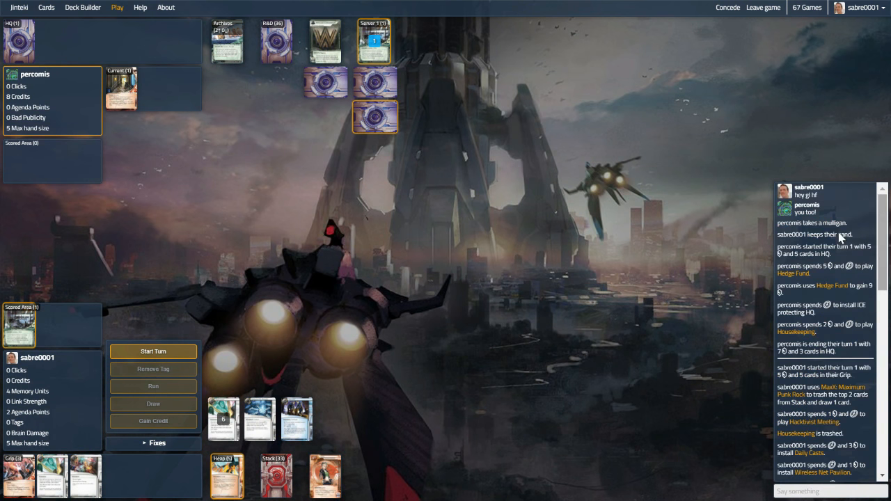
scroll(down, 3)
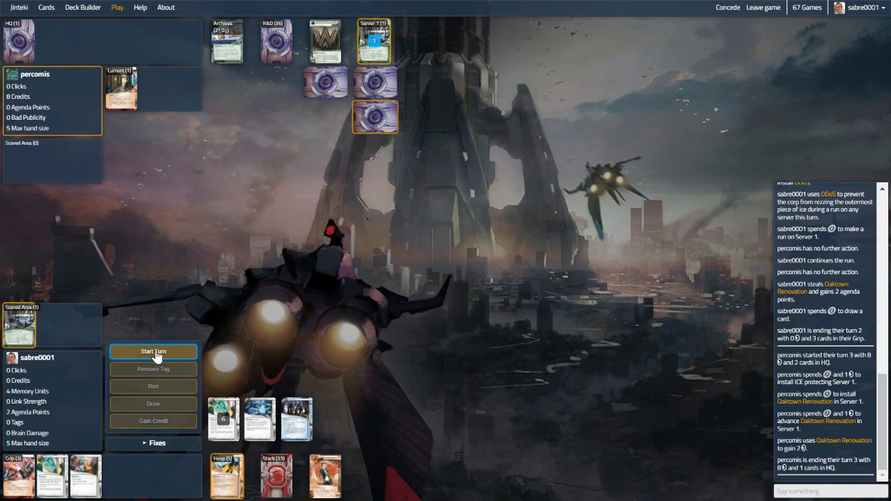
mouse_move(119, 447)
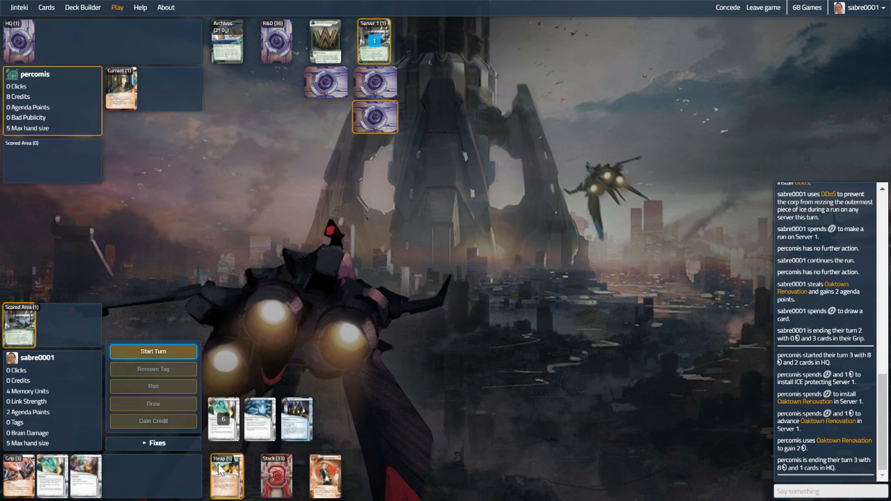
mouse_move(223, 488)
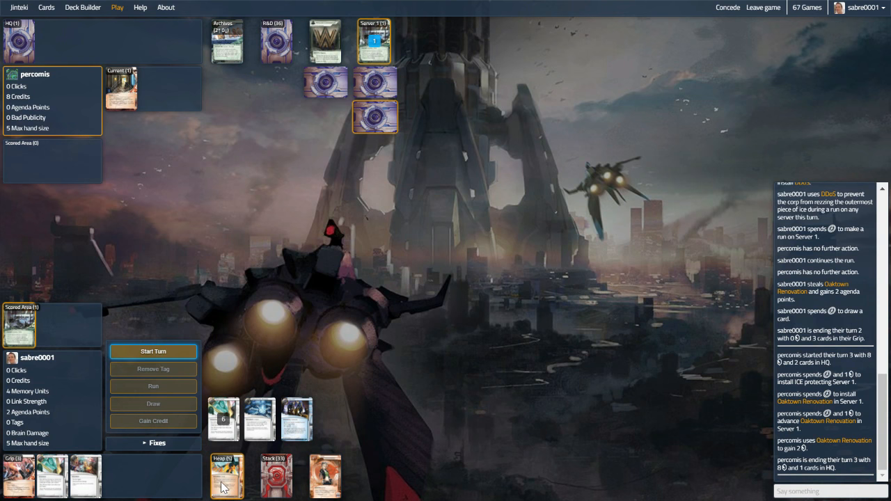
Start turn three and run R&D, accessing SEA Source.
click(153, 351)
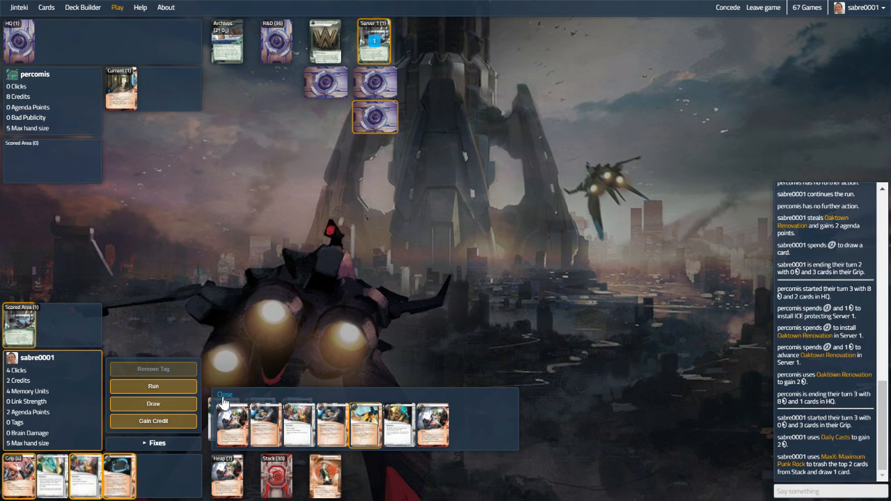
click(153, 386)
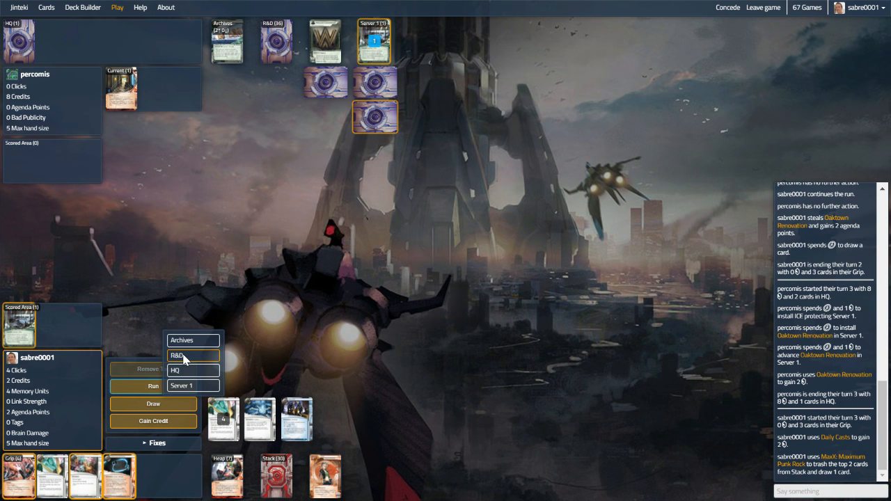
mouse_move(290, 367)
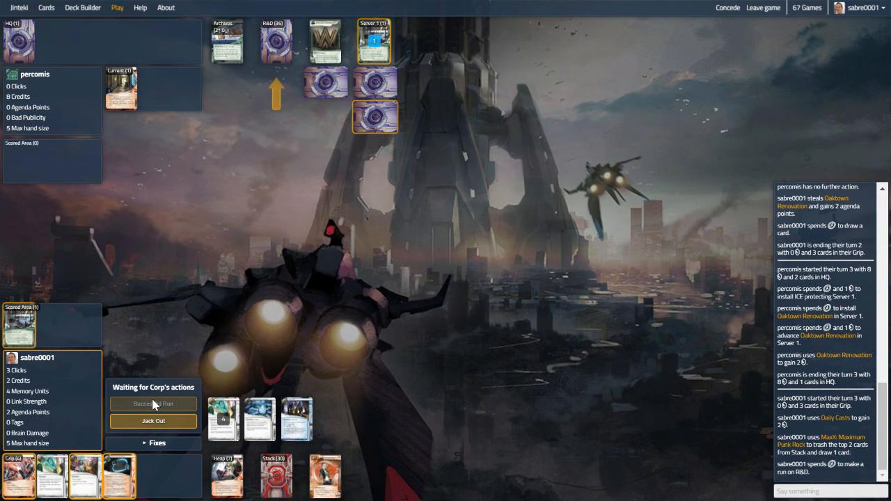
click(153, 404)
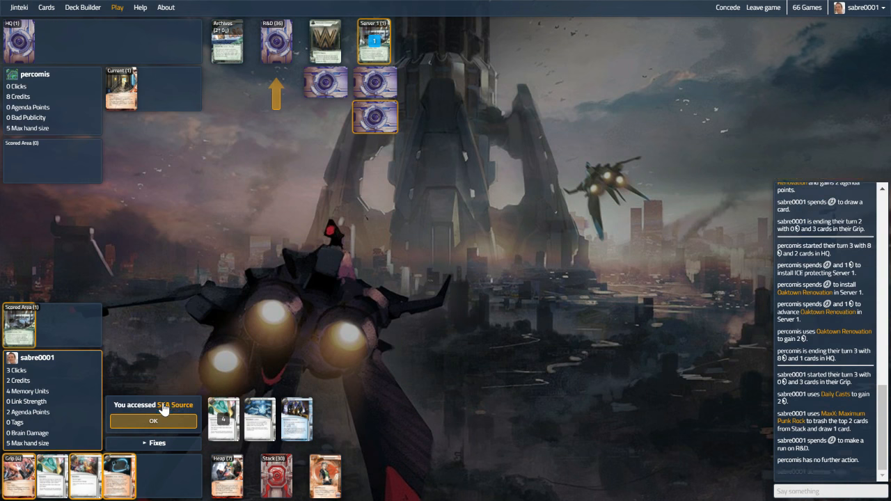
click(153, 420)
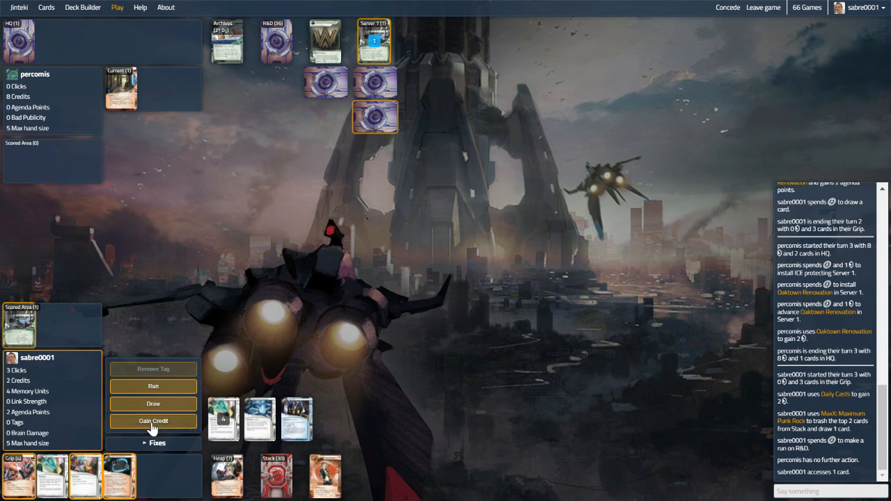
mouse_move(84, 474)
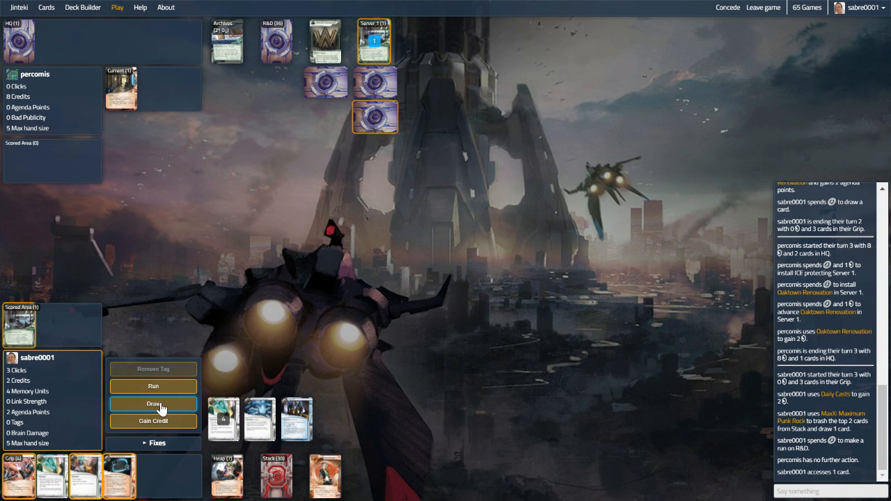
Draw a card, install Data Leak Reversal and gain a credit with the remaining clicks.
click(153, 404)
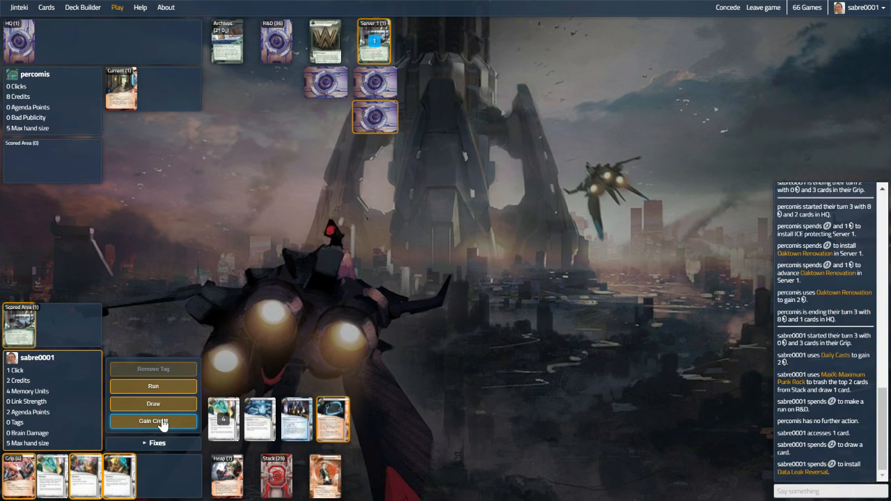
click(153, 421)
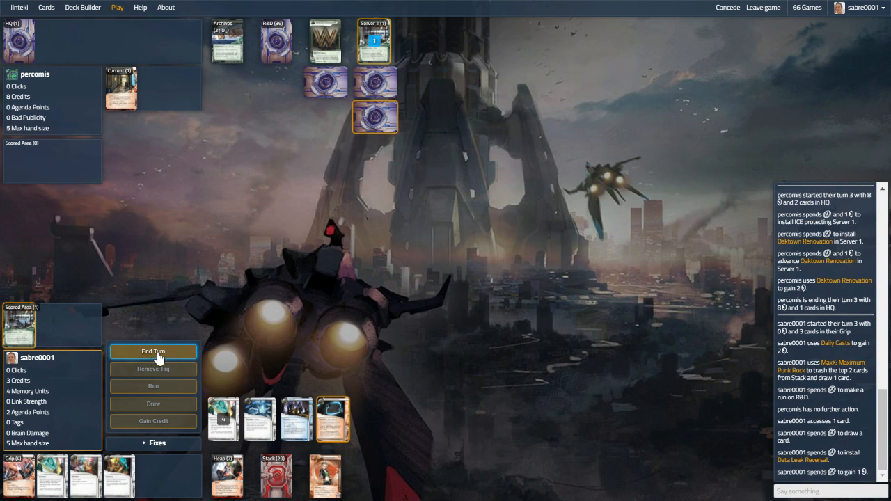
End turn three, then on turn four draw cards, install Same Old Thing and Daily Casts, and end it.
click(153, 351)
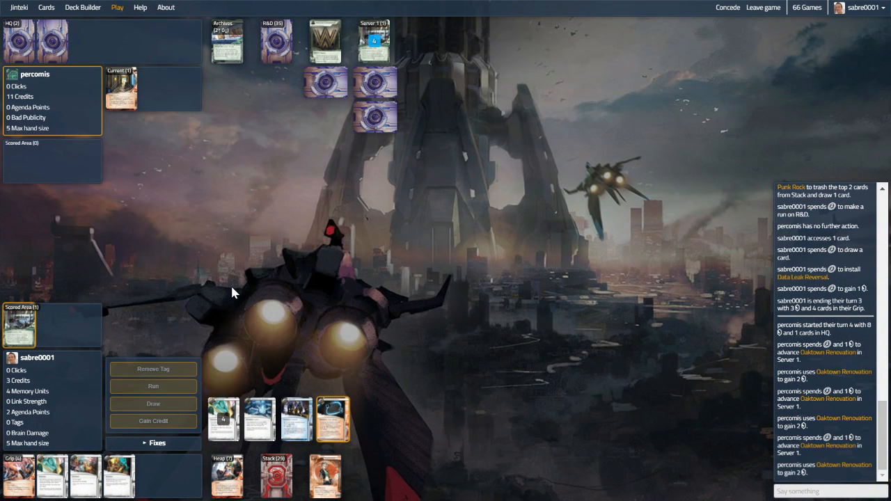
mouse_move(217, 238)
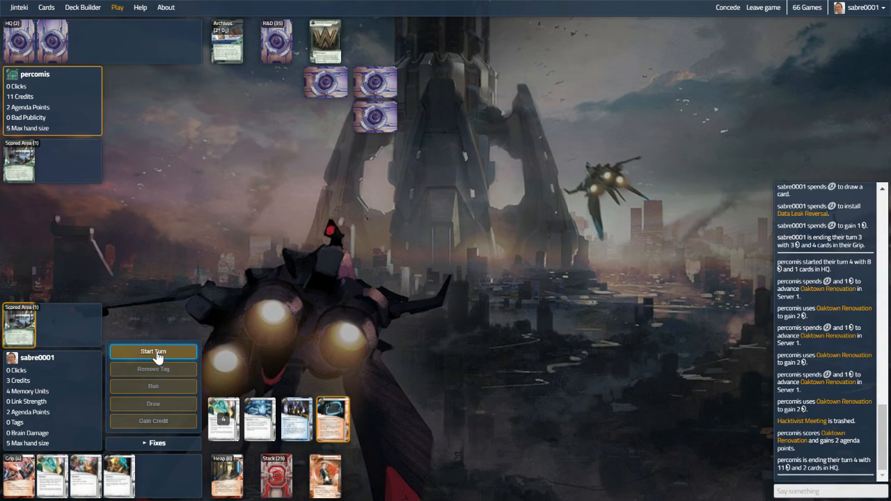
click(153, 350)
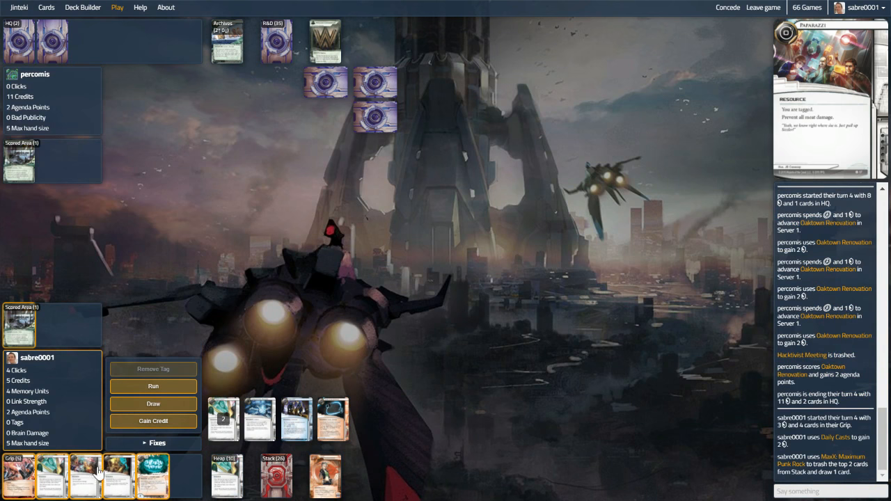
mouse_move(153, 404)
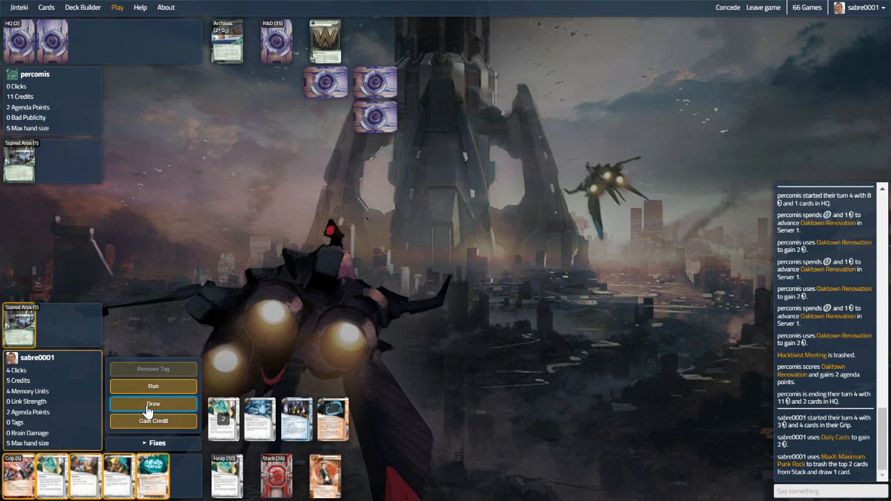
click(153, 403)
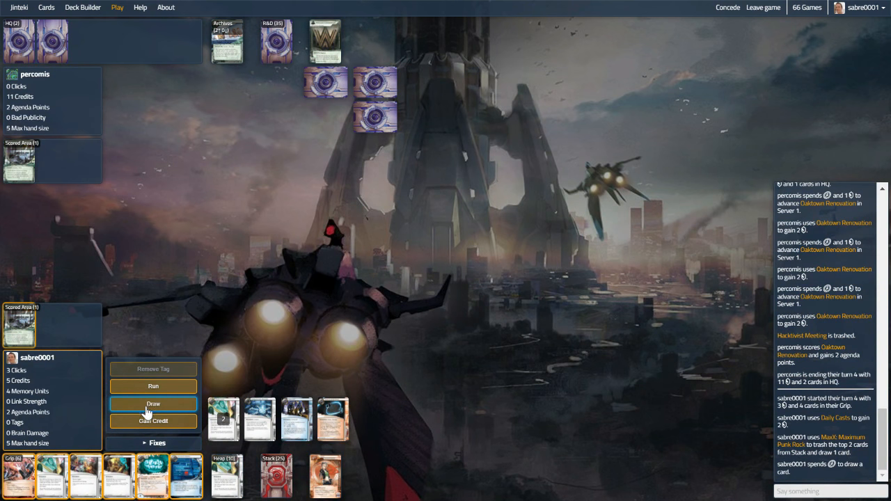
mouse_move(159, 421)
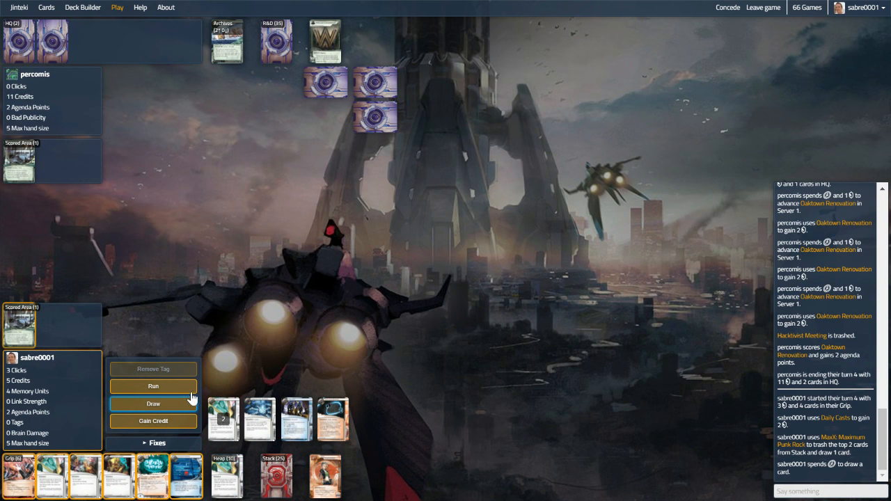
mouse_move(154, 412)
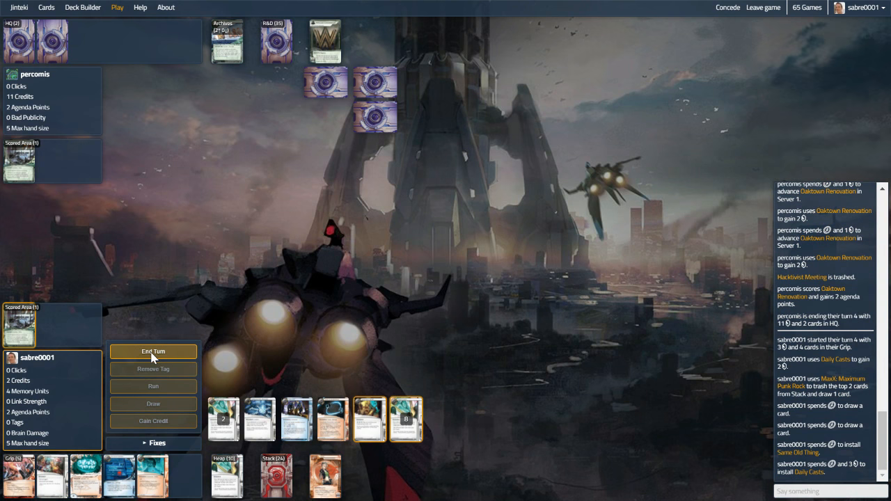
click(153, 350)
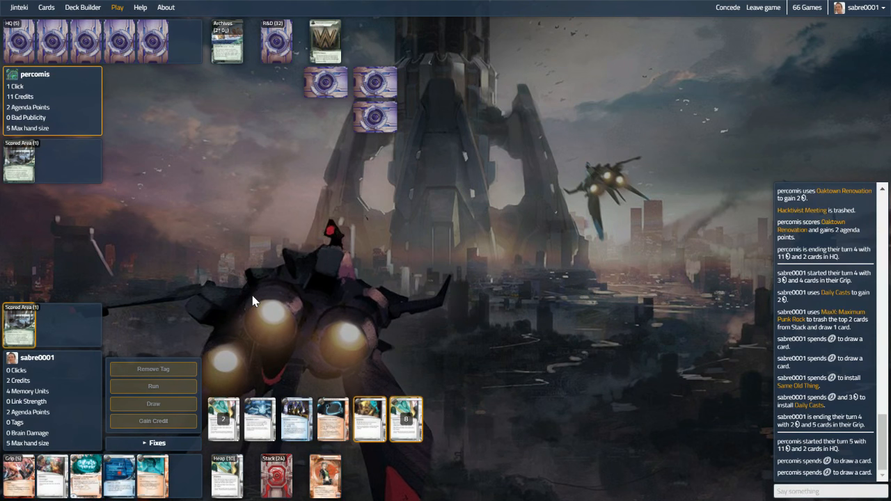
mouse_move(28, 476)
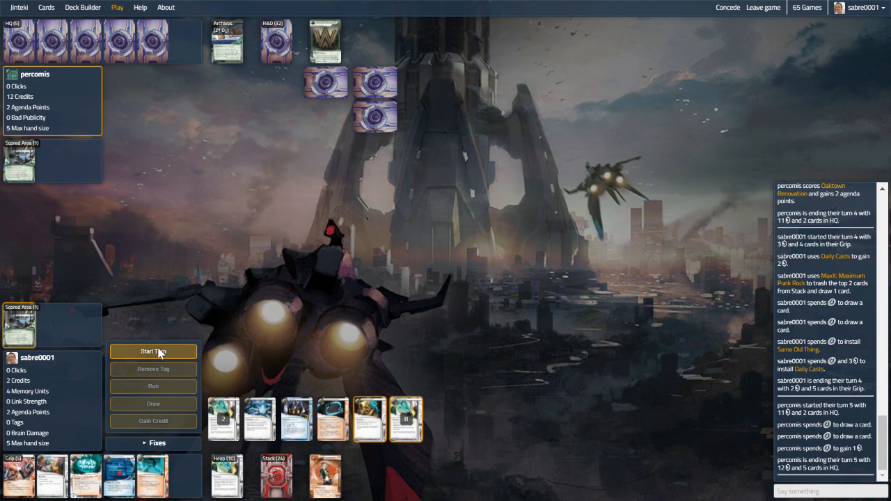
mouse_move(155, 356)
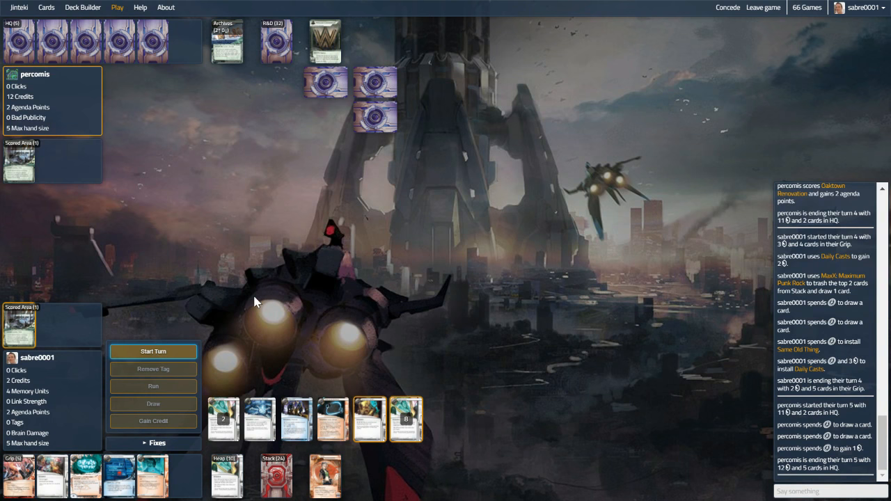
mouse_move(221, 481)
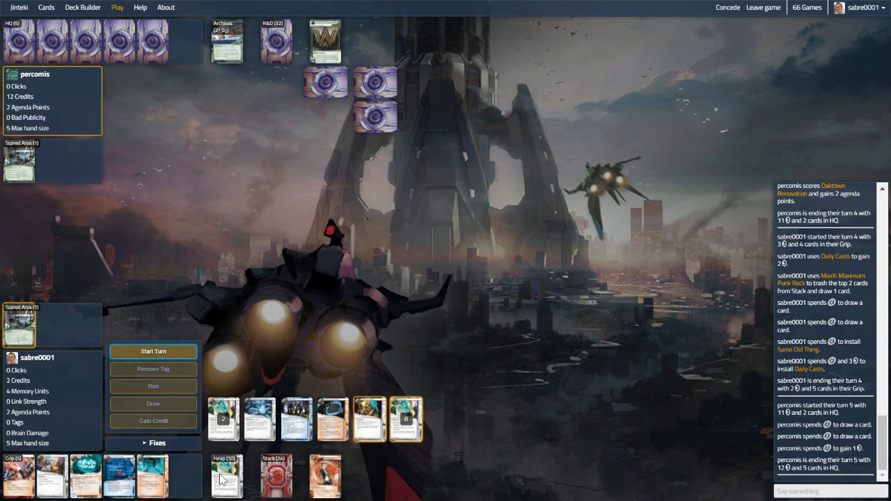
On turn five draw a card, install Eater, gain two credits and end the turn.
click(153, 350)
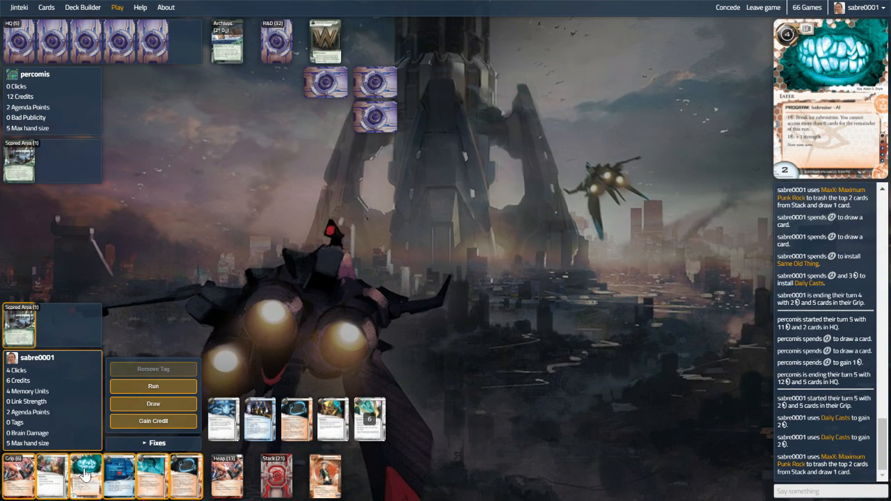
click(153, 404)
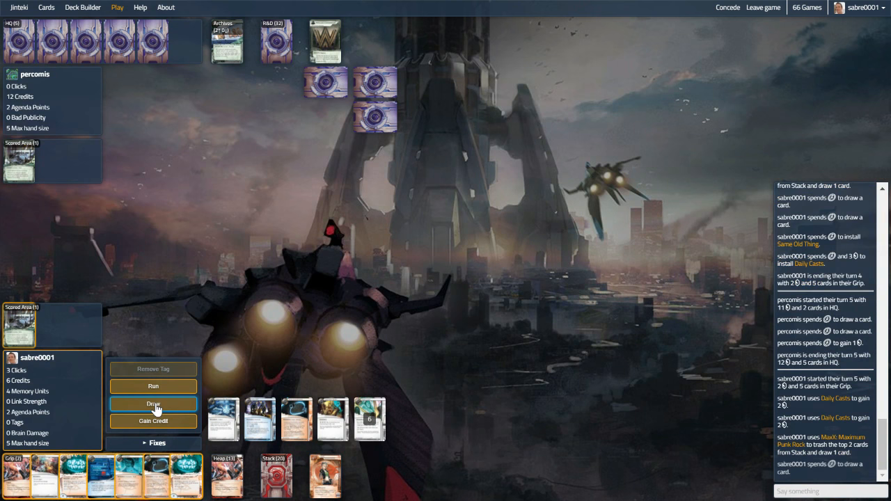
click(153, 404)
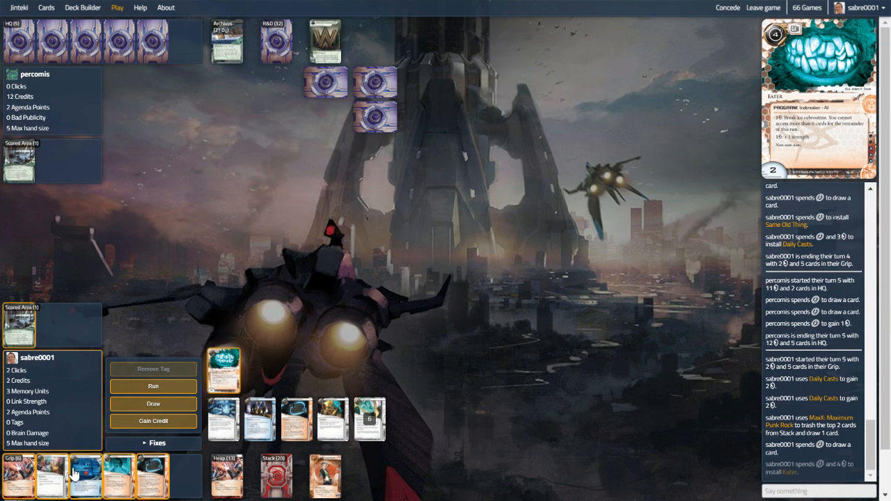
click(153, 421)
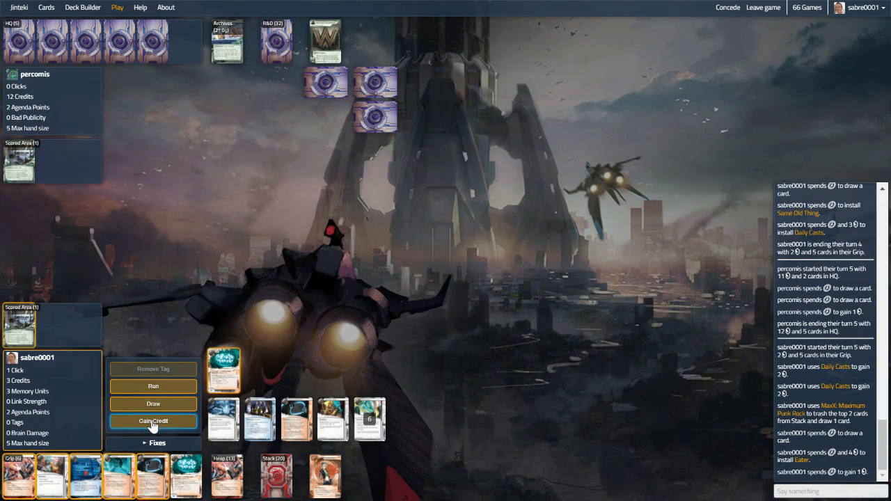
click(153, 420)
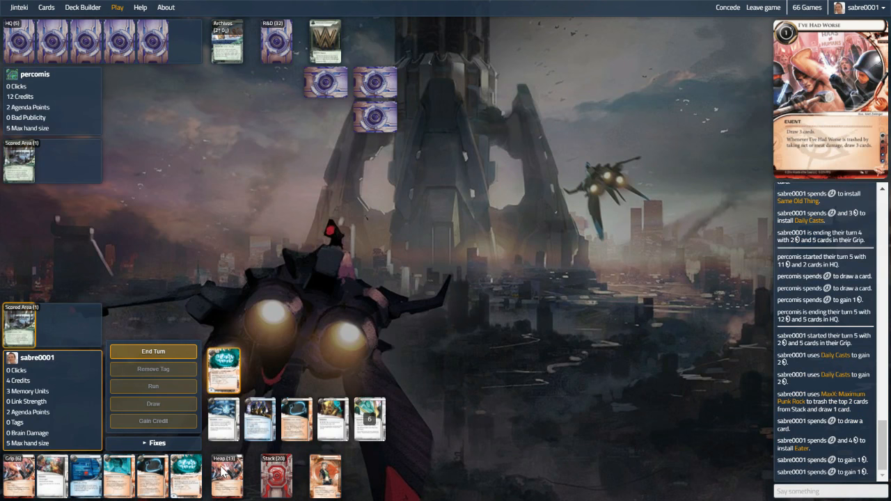
click(153, 351)
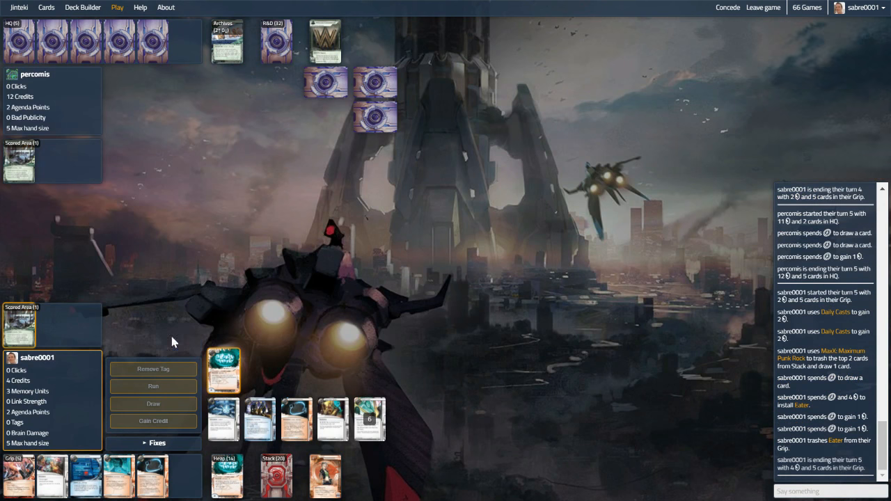
mouse_move(85, 476)
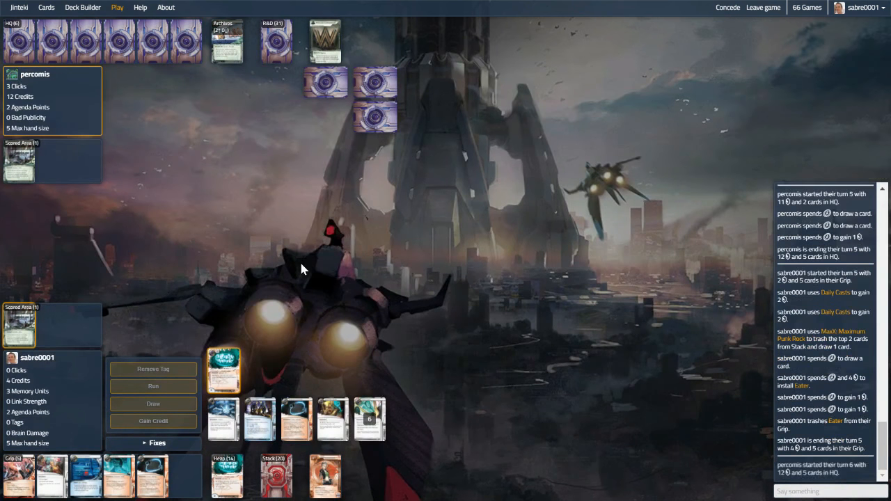
mouse_move(298, 165)
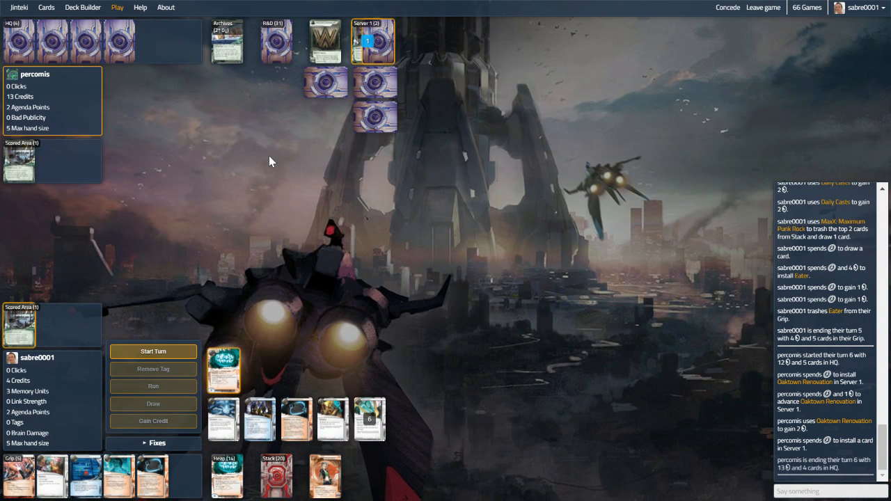
Start turn six, play Account Siphon on HQ and continue the run to the access prompt.
click(153, 351)
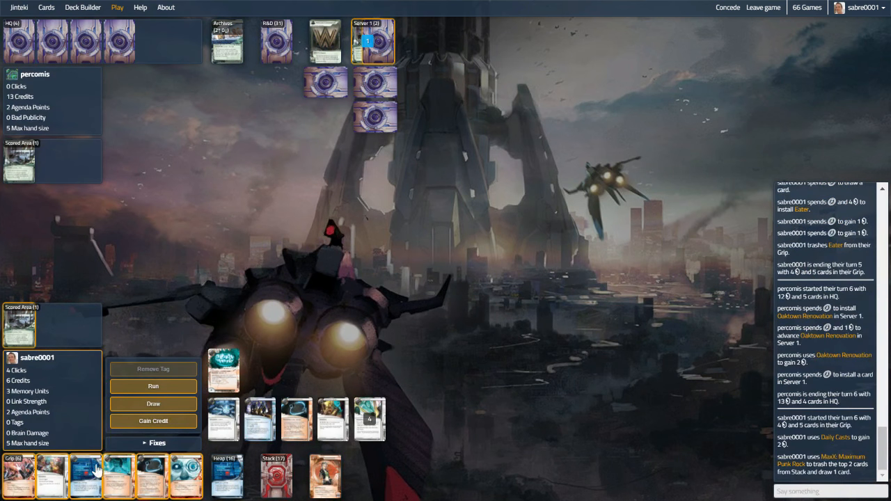
mouse_move(212, 235)
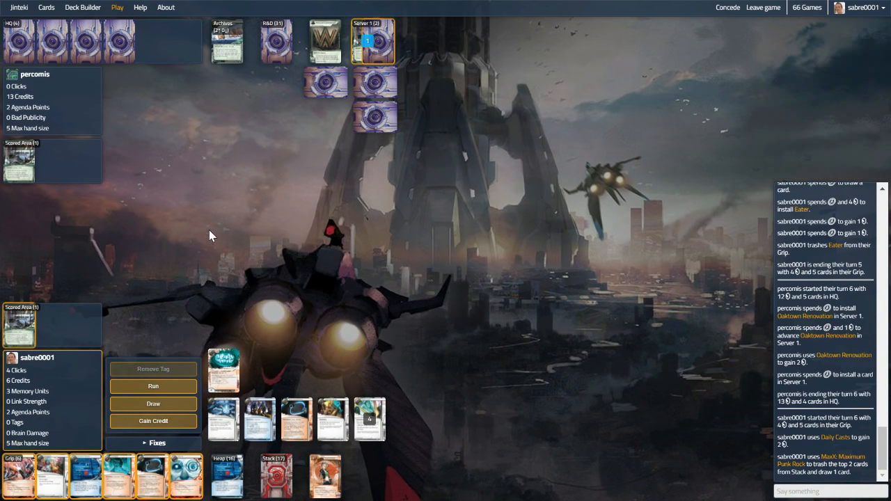
mouse_move(94, 476)
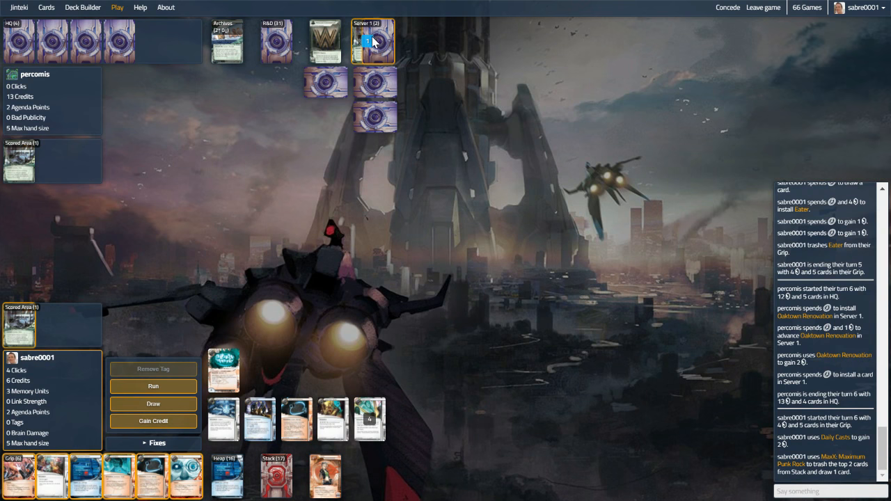
mouse_move(87, 476)
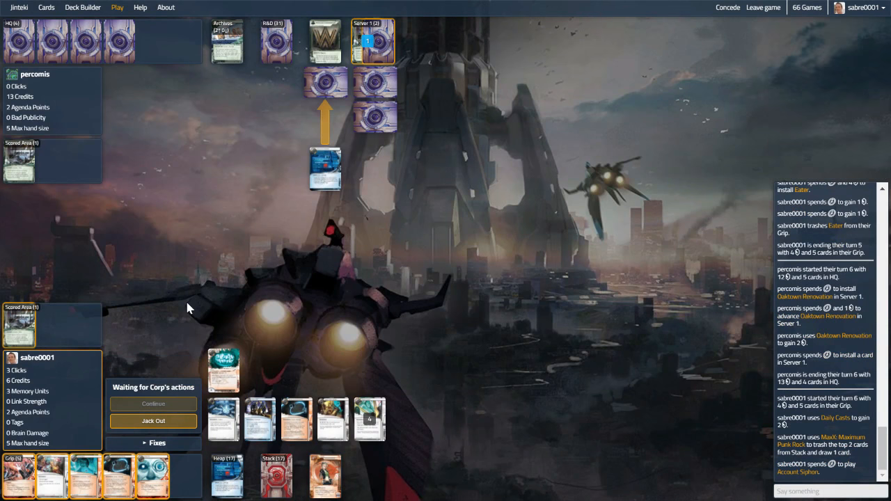
mouse_move(222, 304)
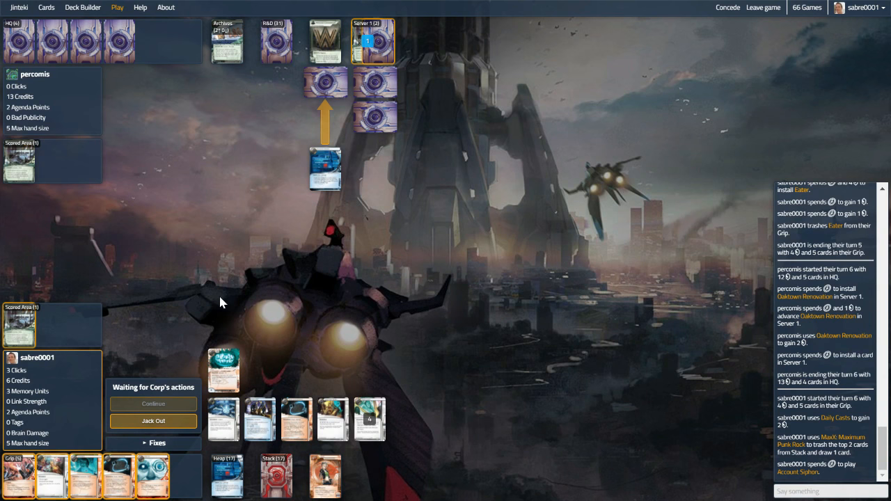
mouse_move(181, 286)
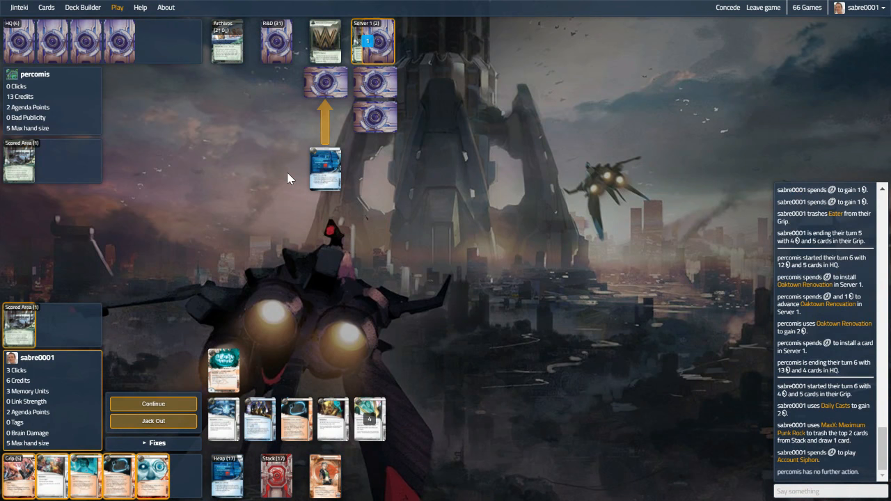
mouse_move(162, 409)
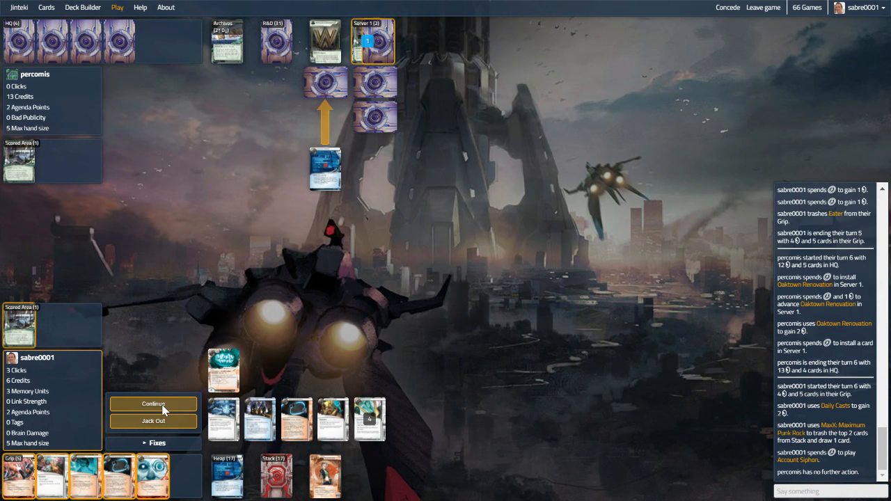
click(153, 403)
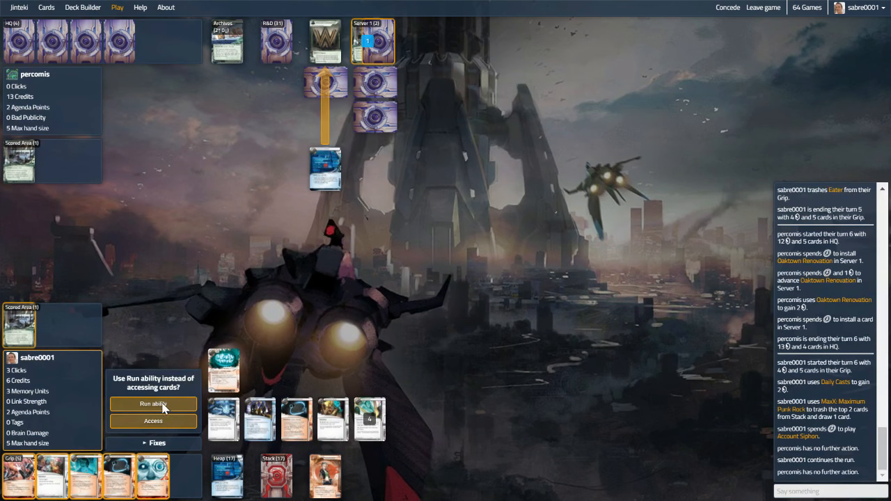
Siphon the corp's credits, return Account Siphon with Déjà Vu and play it on HQ again.
click(153, 403)
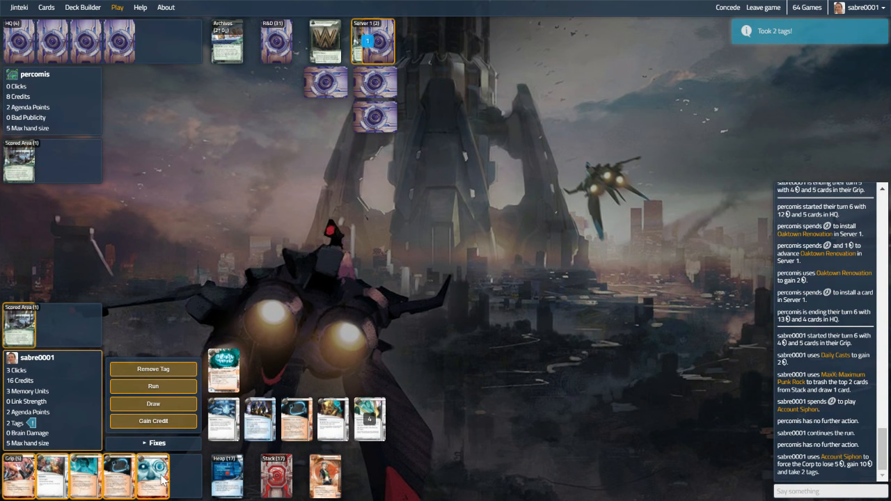
mouse_move(153, 476)
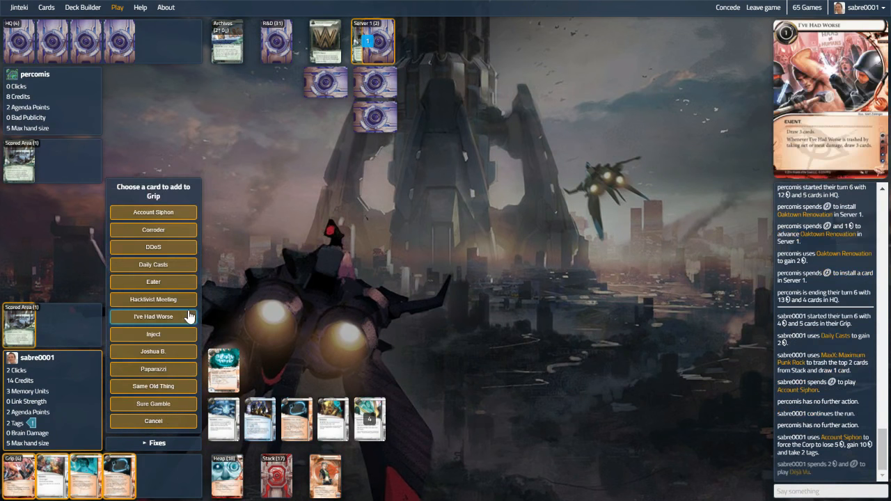
mouse_move(153, 211)
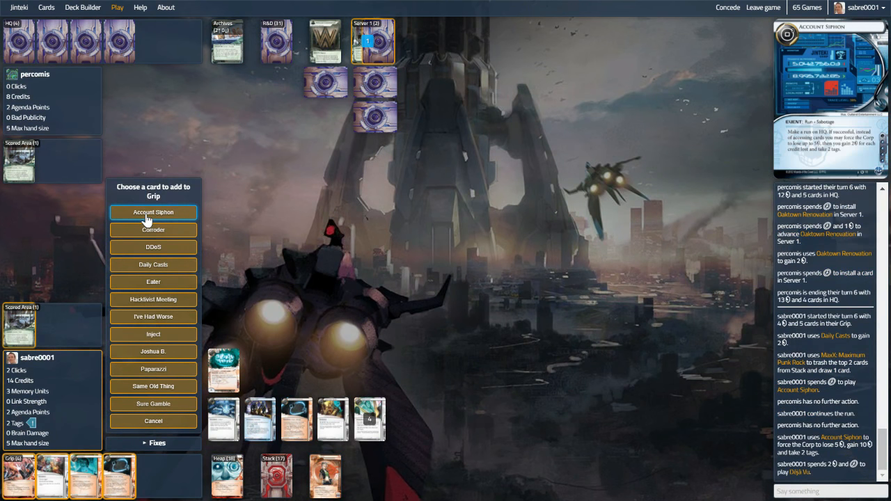
click(153, 212)
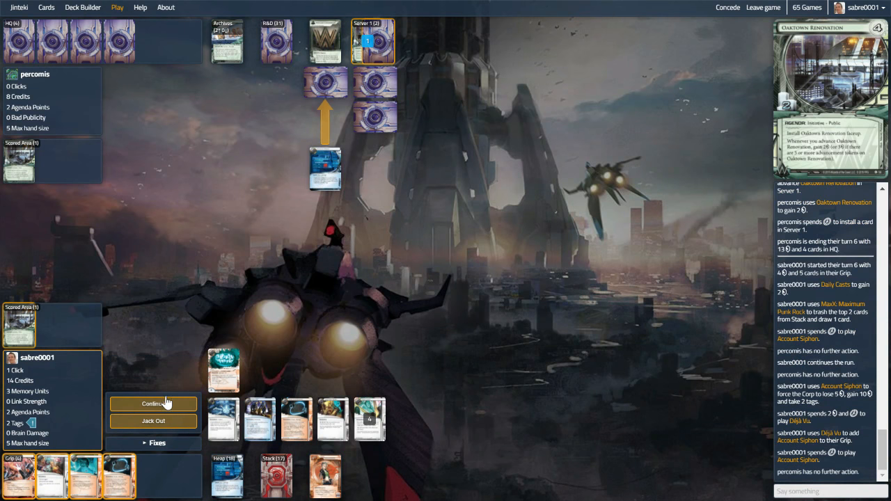
Complete the second Account Siphon run, siphoning credits to reach 24.
click(153, 404)
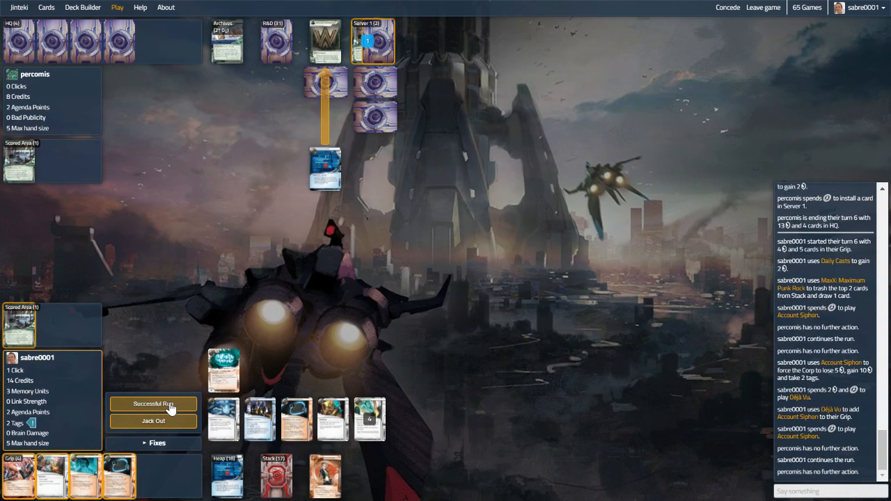
click(153, 403)
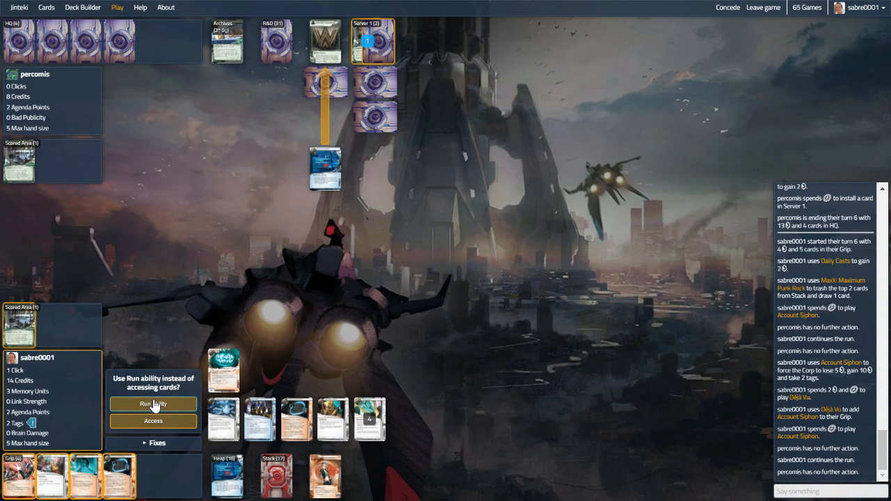
click(153, 404)
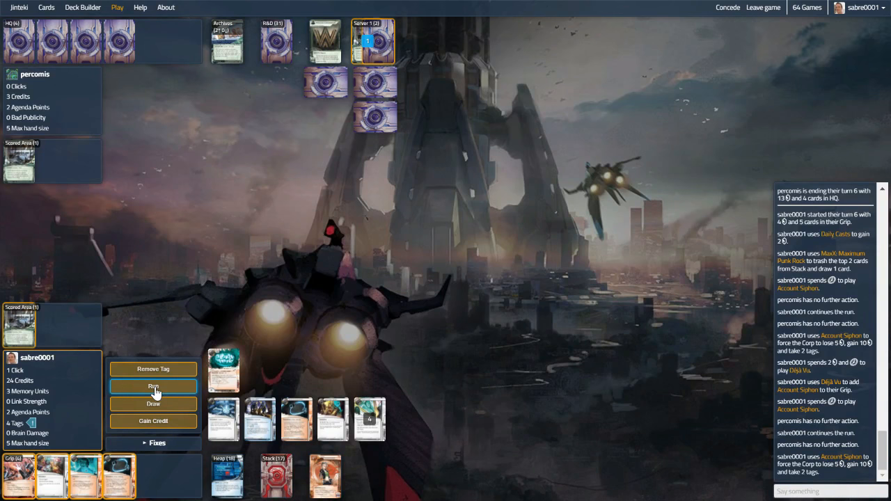
Run Server 1 and jack out once Quandary is rezzed.
click(153, 387)
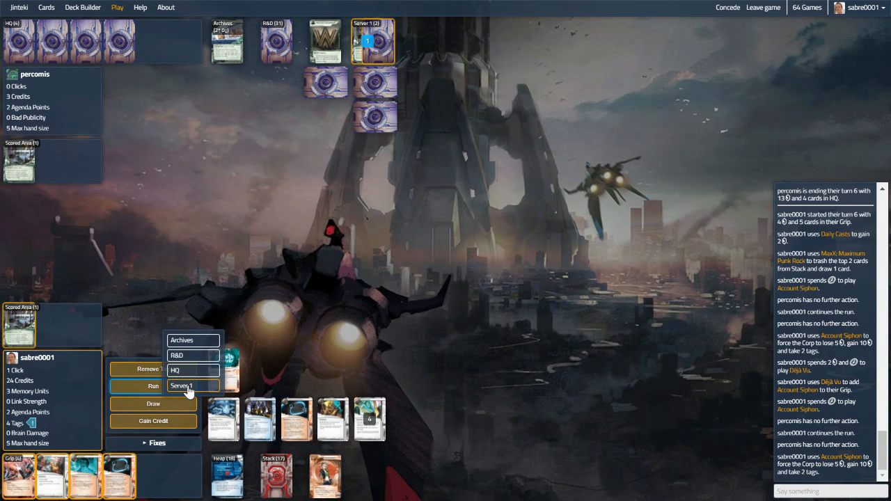
click(181, 386)
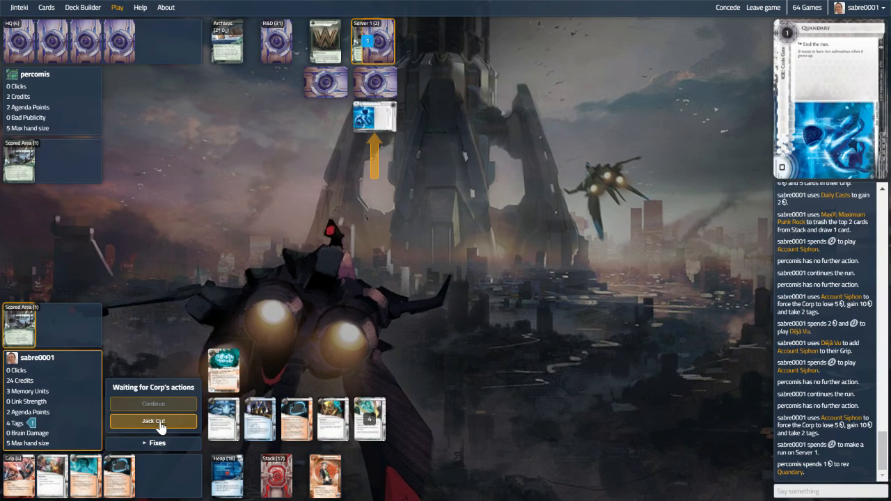
mouse_move(174, 332)
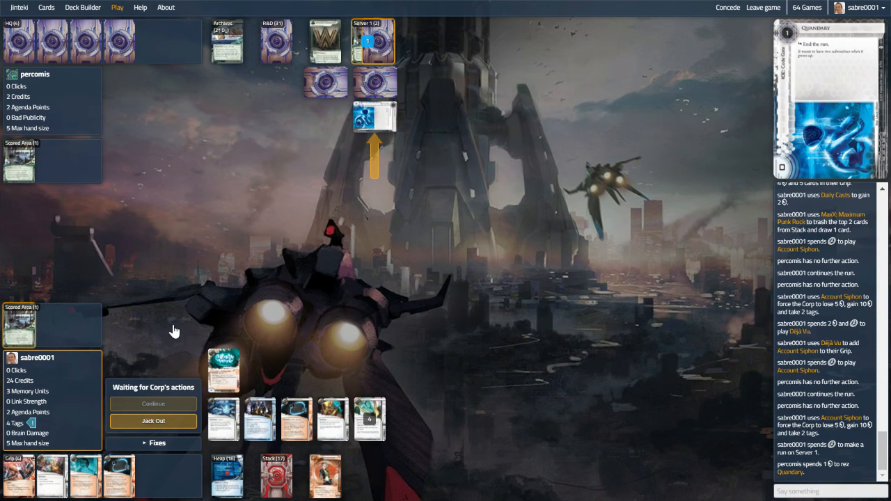
click(154, 421)
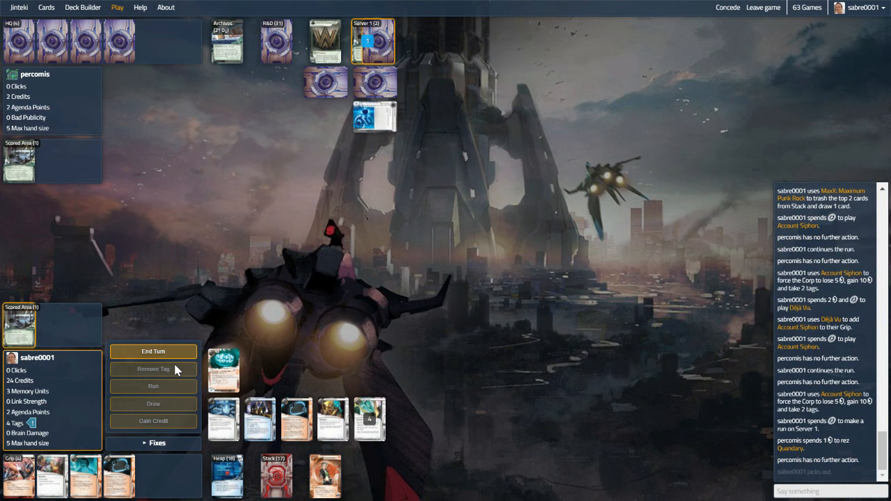
End the runner's turn so the corp can advance and score Oaktown Renovation.
click(153, 351)
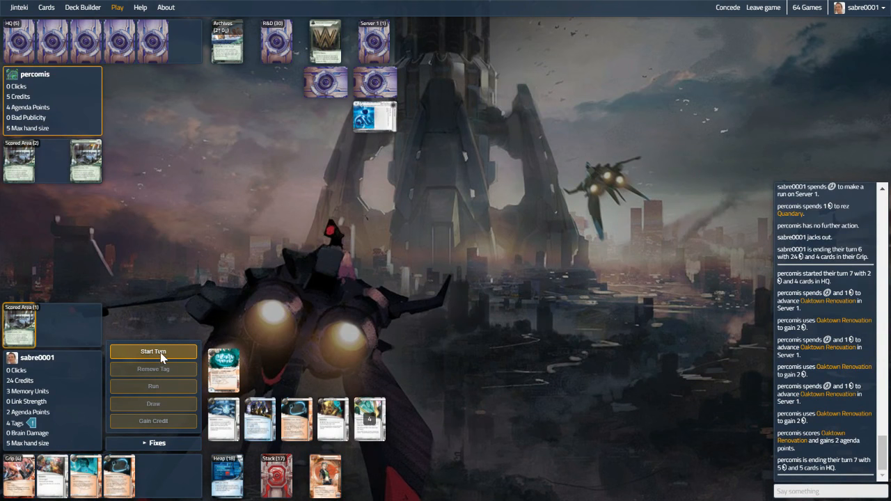
mouse_move(242, 301)
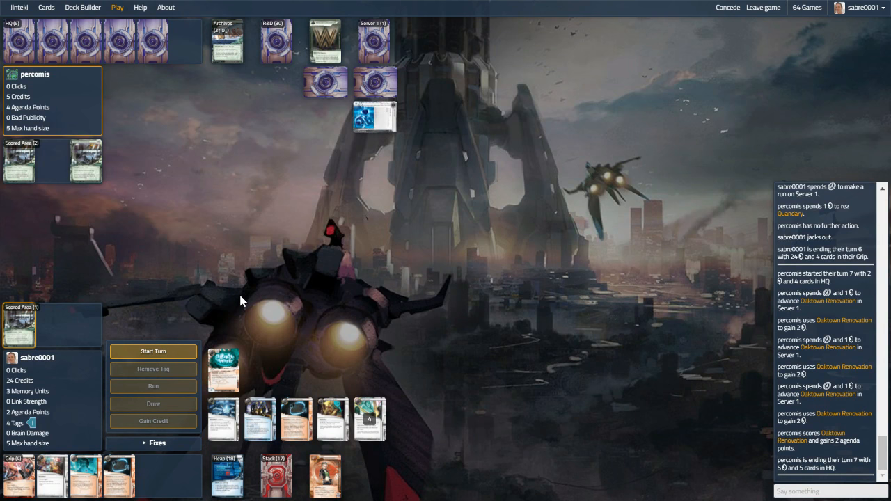
mouse_move(202, 336)
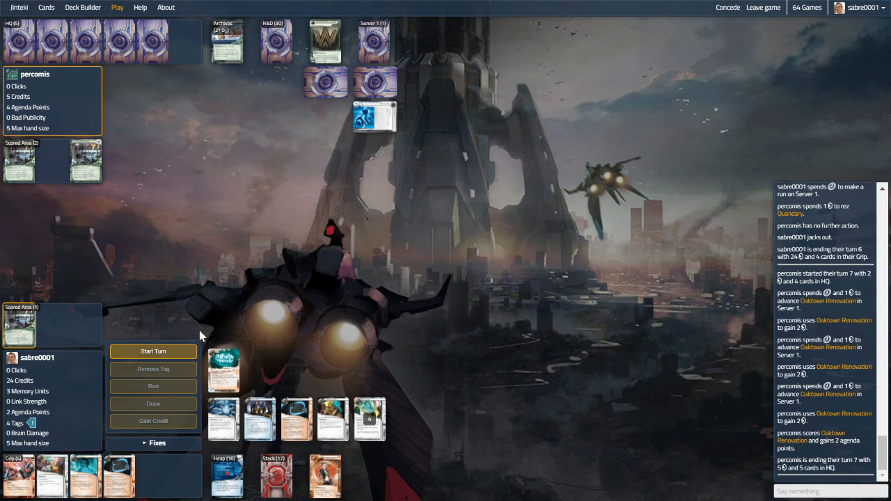
mouse_move(250, 291)
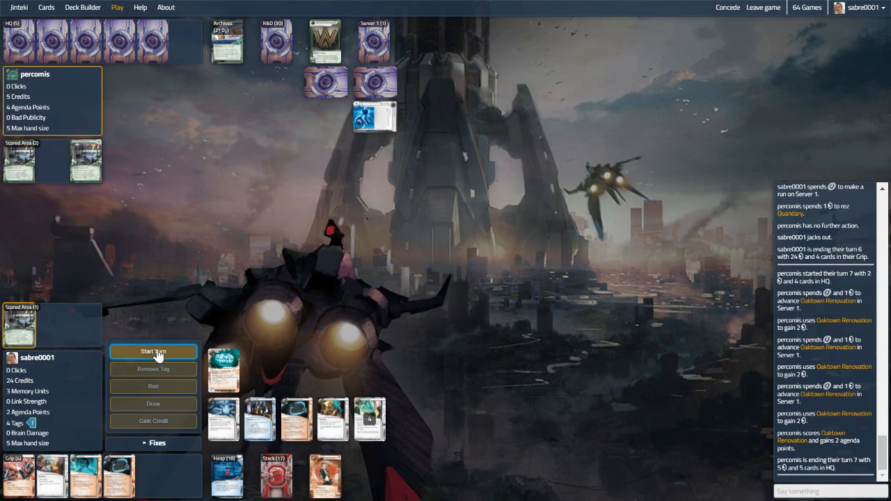
Start turn seven, mill R&D with Data Leak Reversal, install Paparazzi, then end the turn.
click(154, 350)
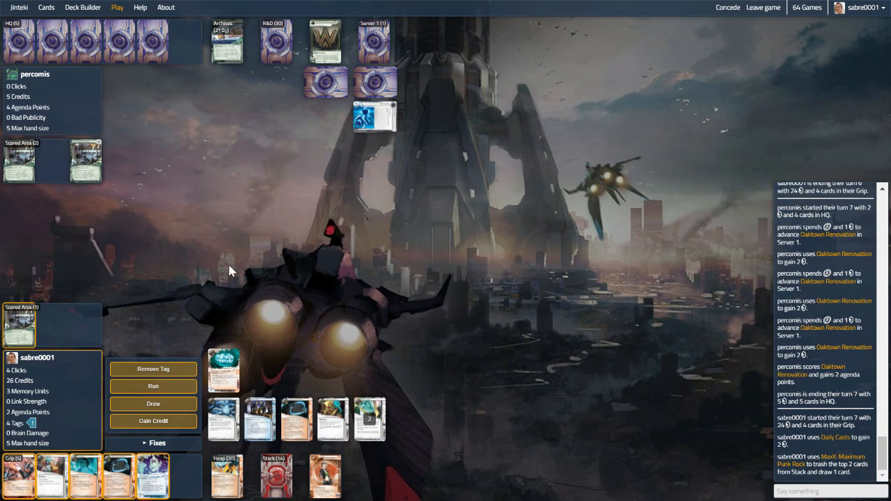
mouse_move(119, 476)
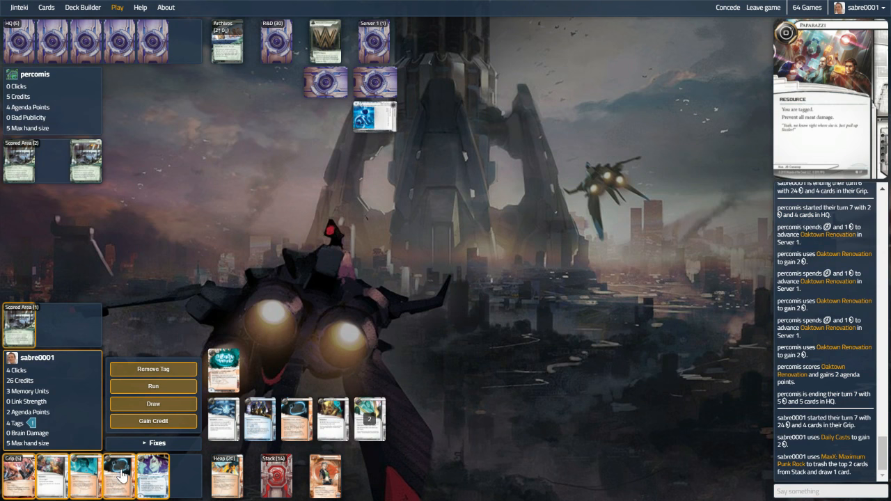
mouse_move(50, 474)
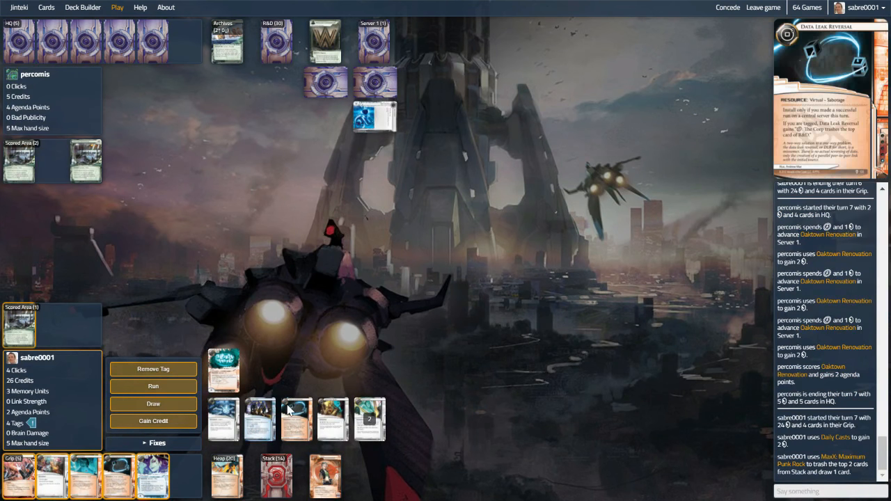
mouse_move(295, 420)
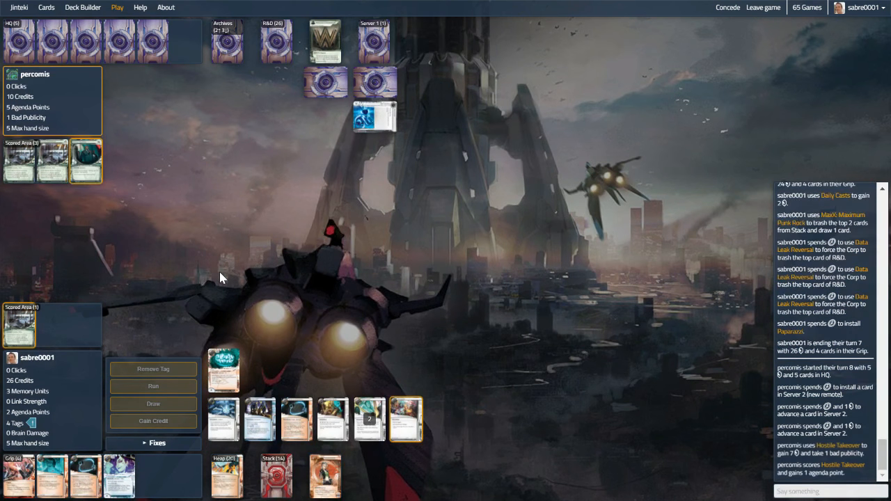
mouse_move(174, 256)
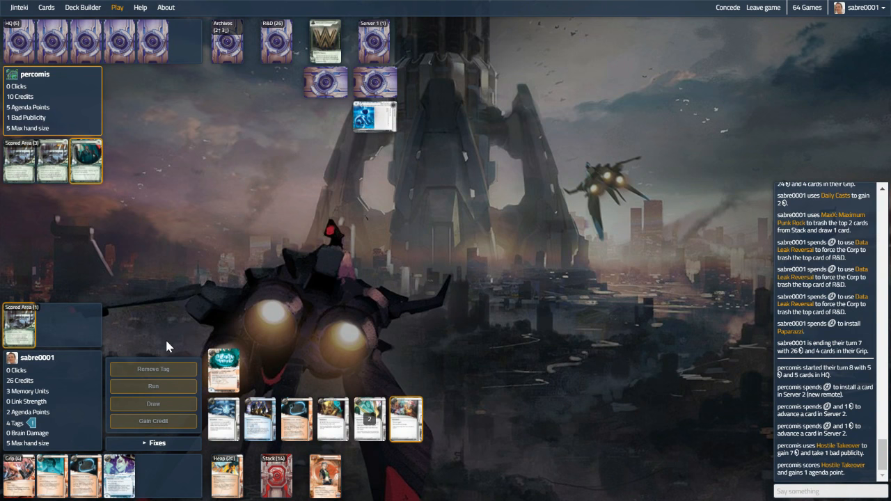
mouse_move(234, 46)
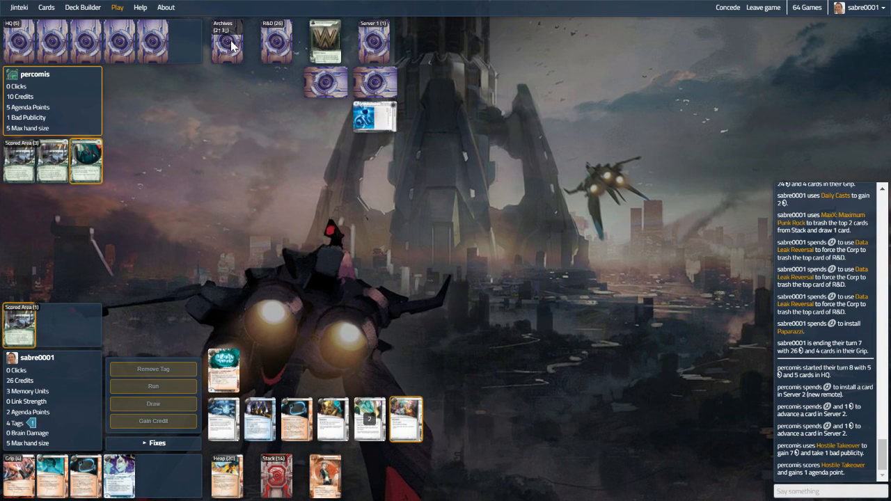
click(153, 351)
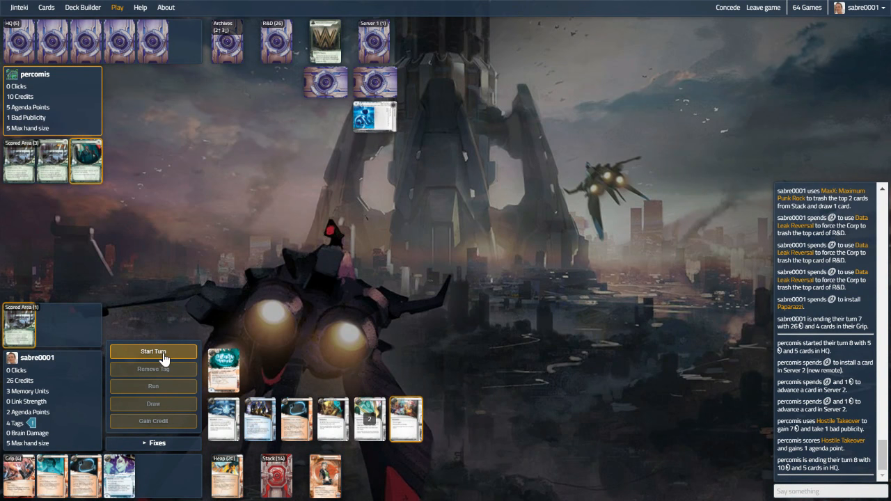
Start turn eight and pump Eater to break Changeling during the HQ run.
click(153, 350)
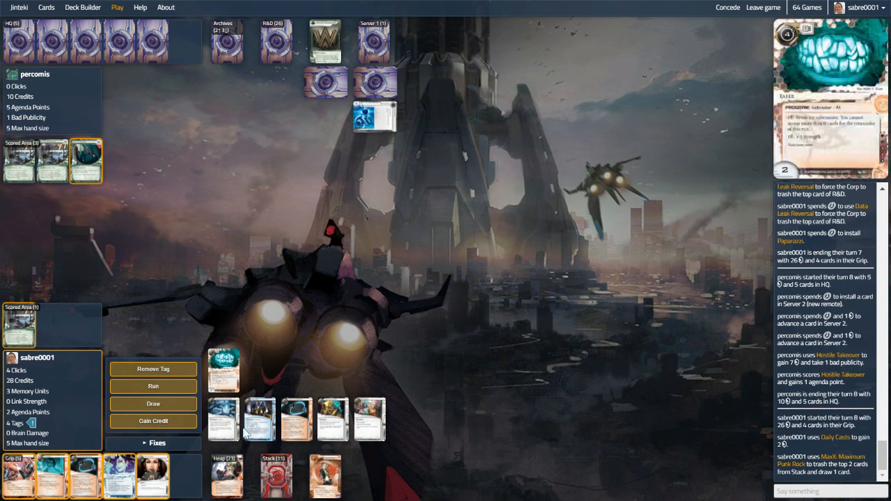
mouse_move(332, 419)
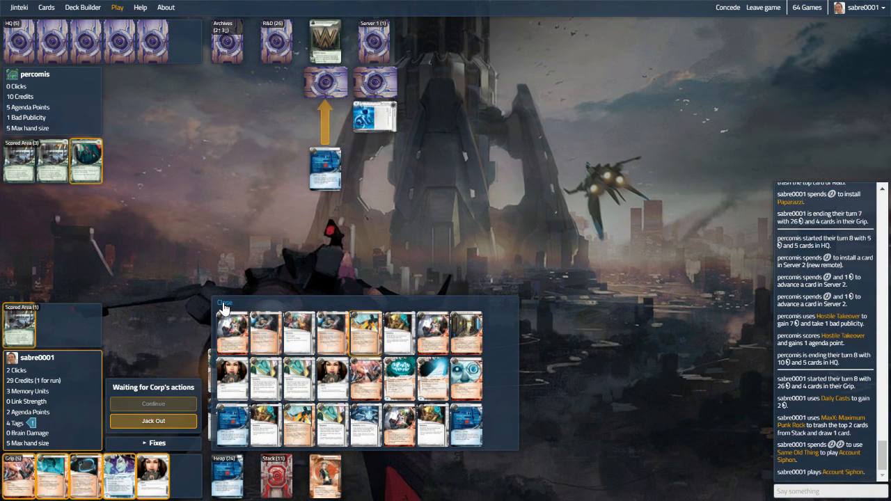
click(224, 302)
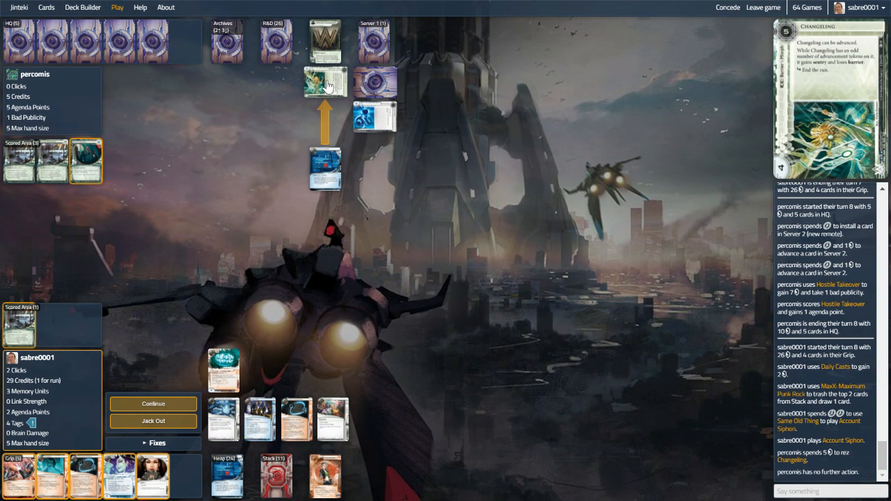
click(223, 370)
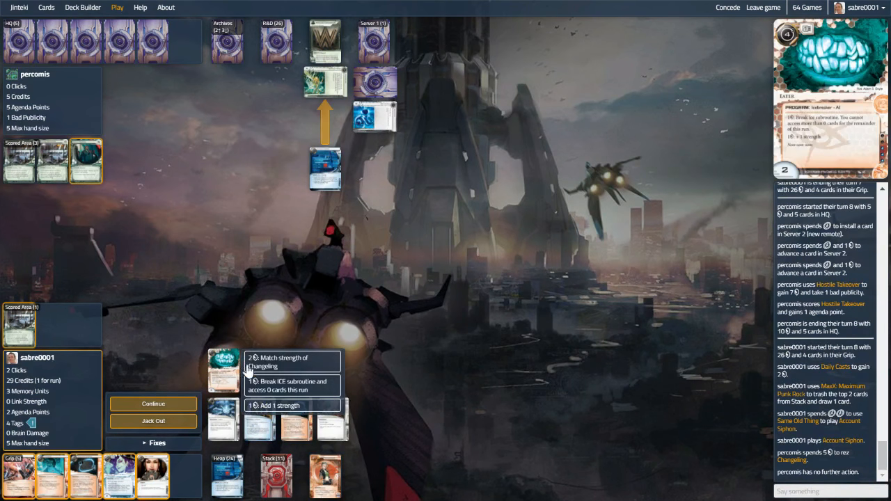
click(278, 362)
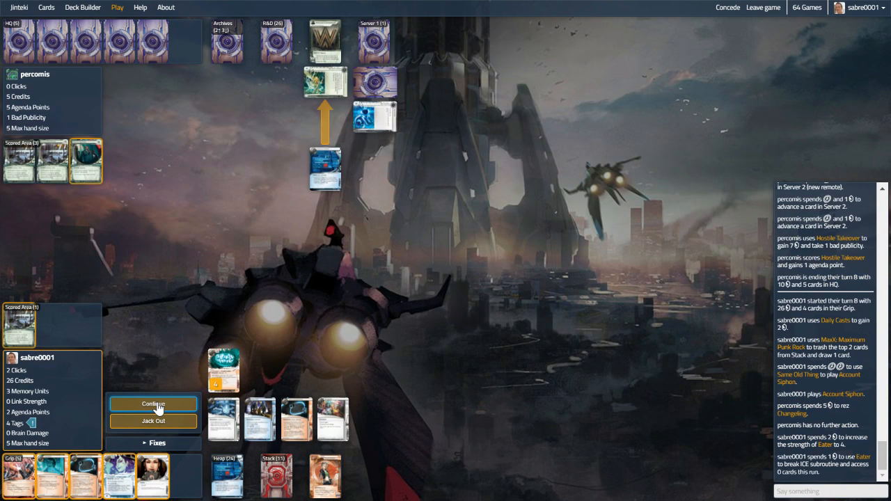
mouse_move(172, 411)
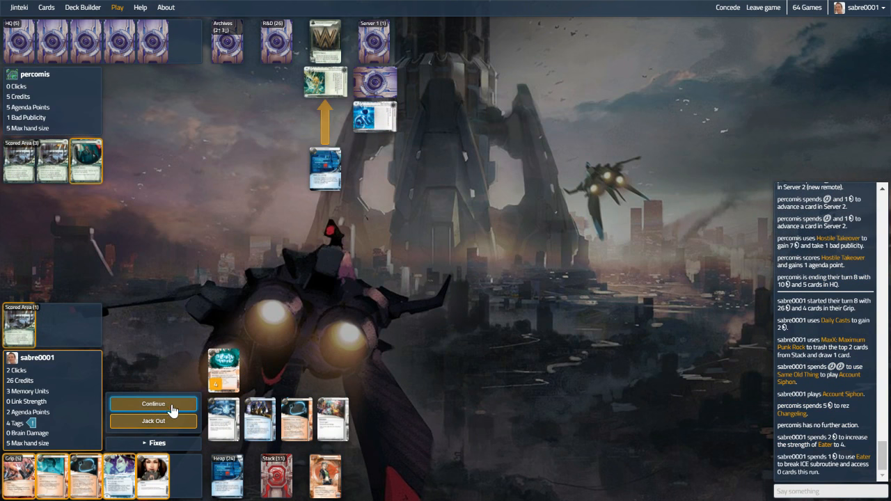
Make the HQ run successful and resolve Account Siphon to drain the corp to 0 credits.
click(153, 404)
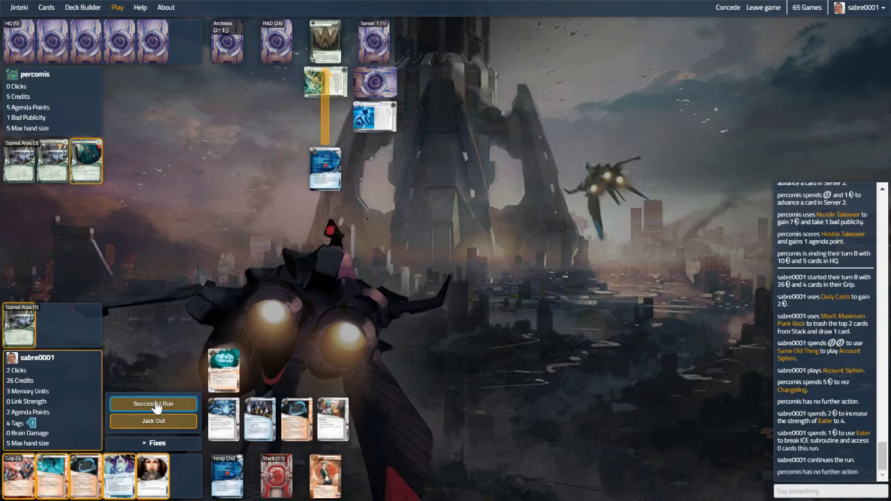
click(154, 404)
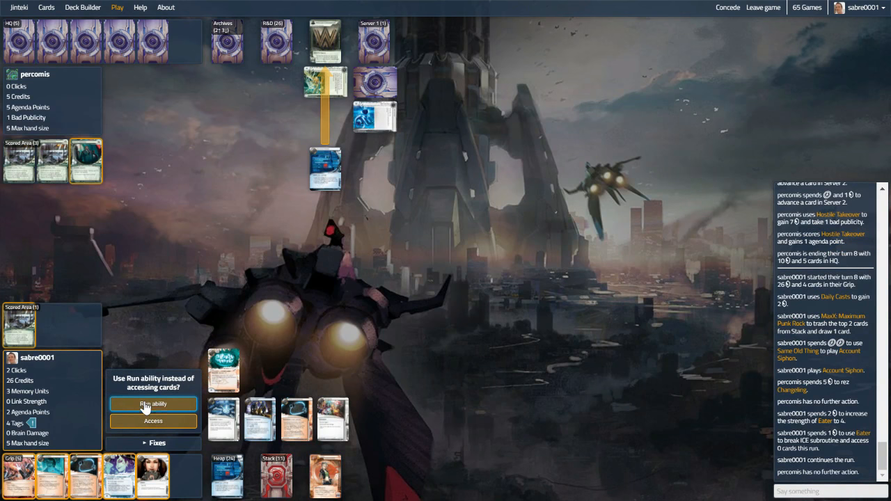
click(153, 404)
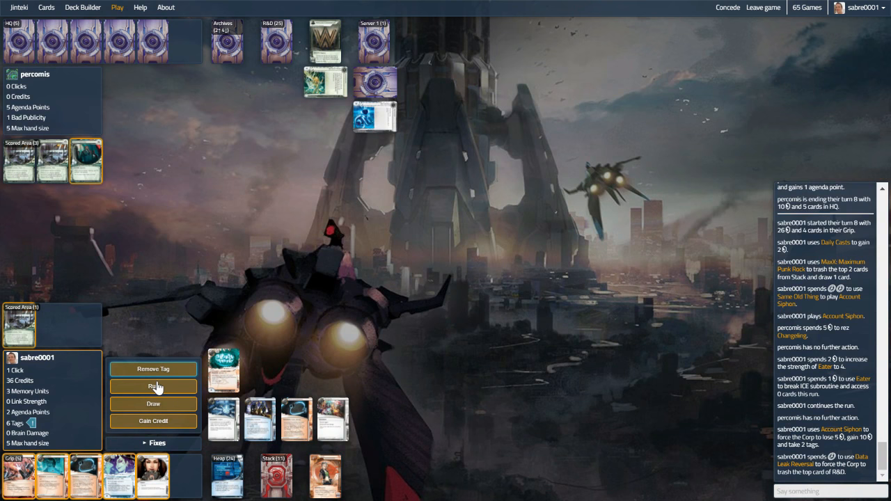
Run Archives, steal The Cleaners for 5 agenda points, and end the turn.
click(154, 387)
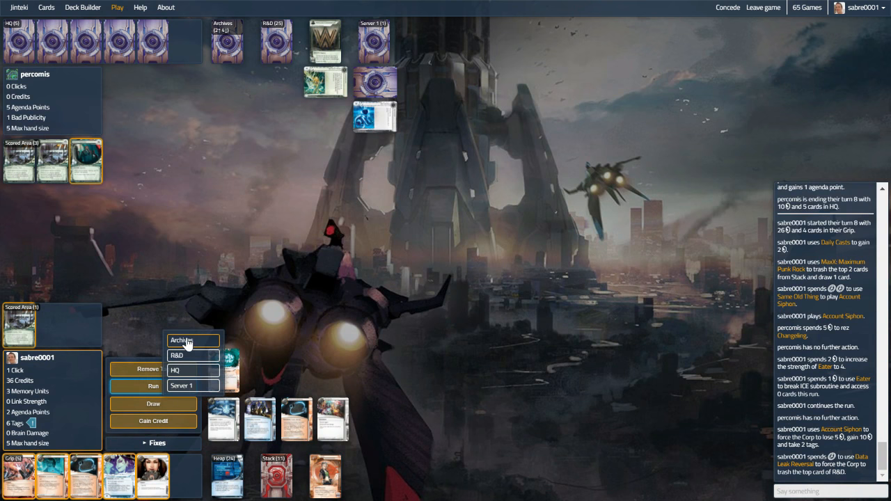
click(183, 339)
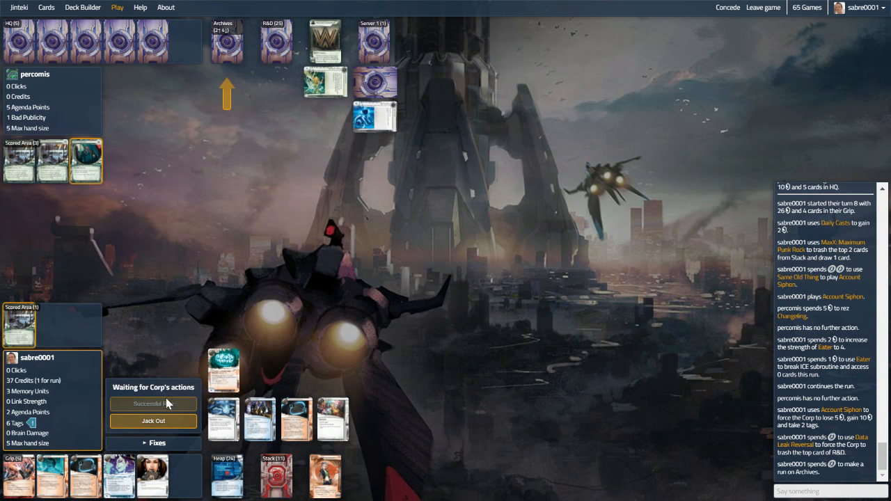
mouse_move(162, 409)
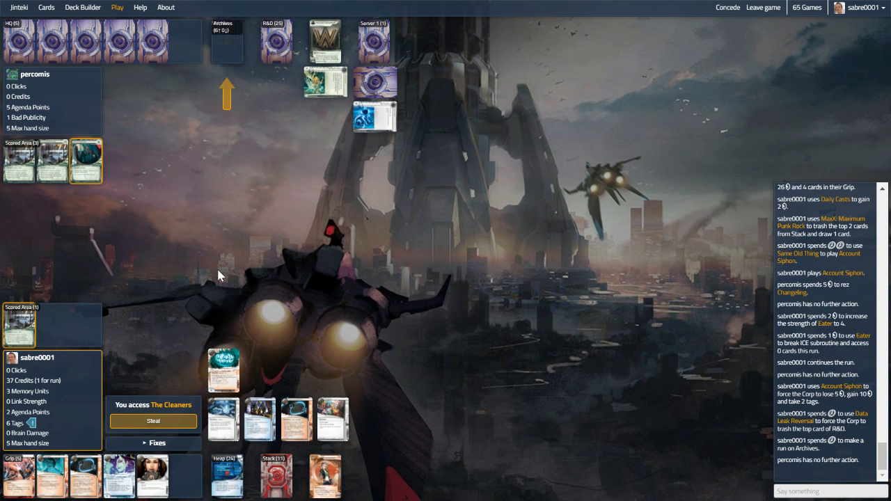
click(153, 420)
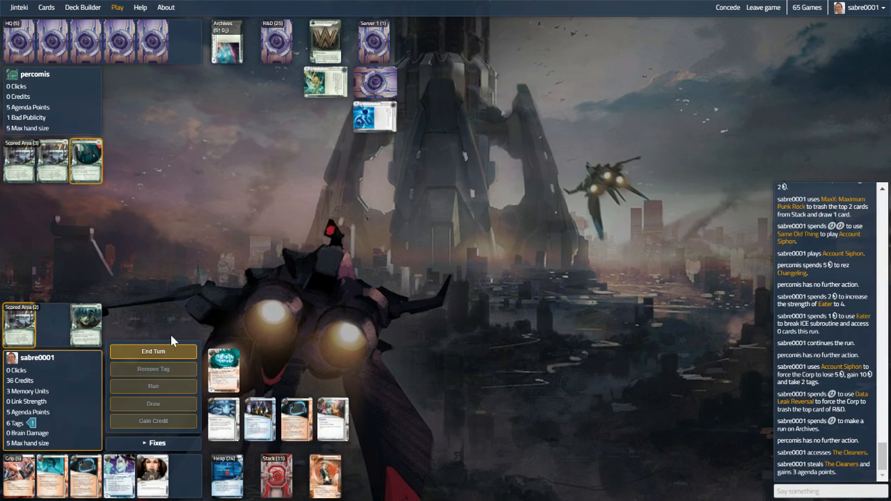
click(153, 351)
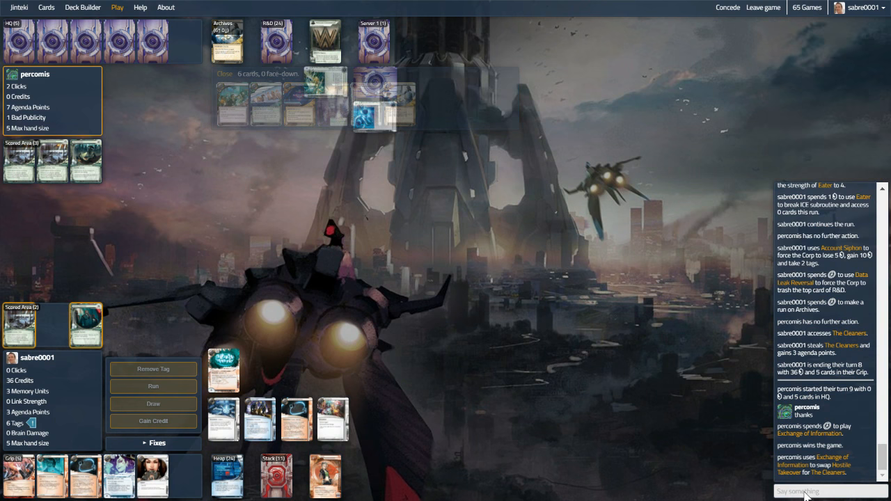
Send a 'nicely done' congratulation to the opponent in chat after the corp's win.
text(nicely d)
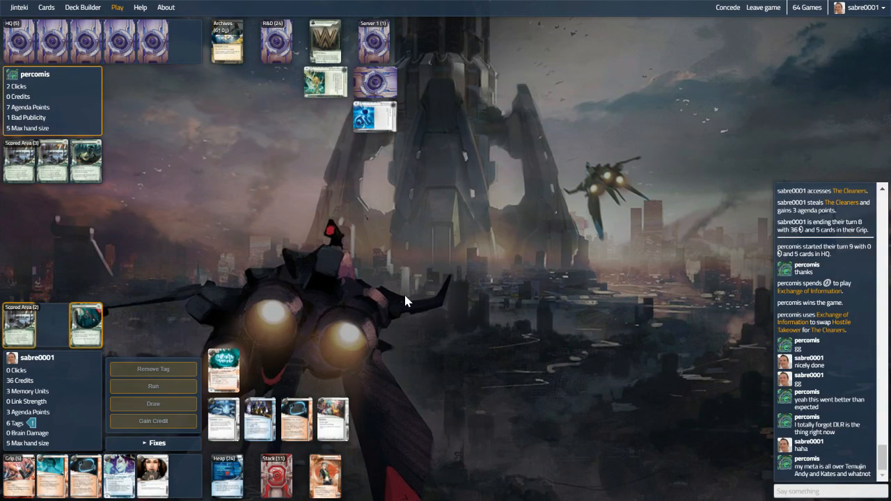
mouse_move(824, 494)
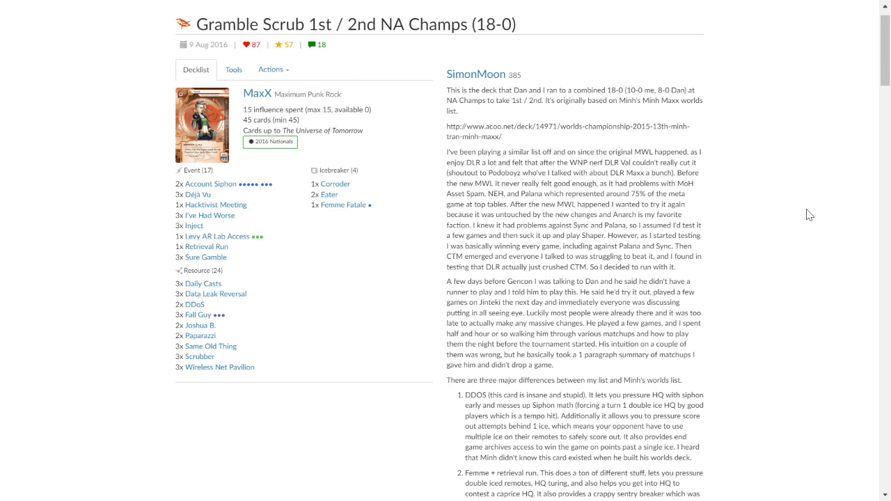
mouse_move(785, 204)
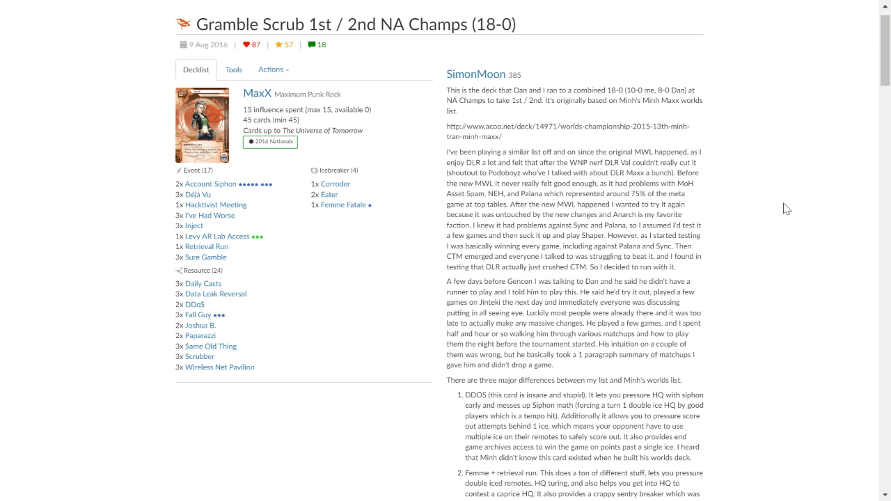
mouse_move(426, 211)
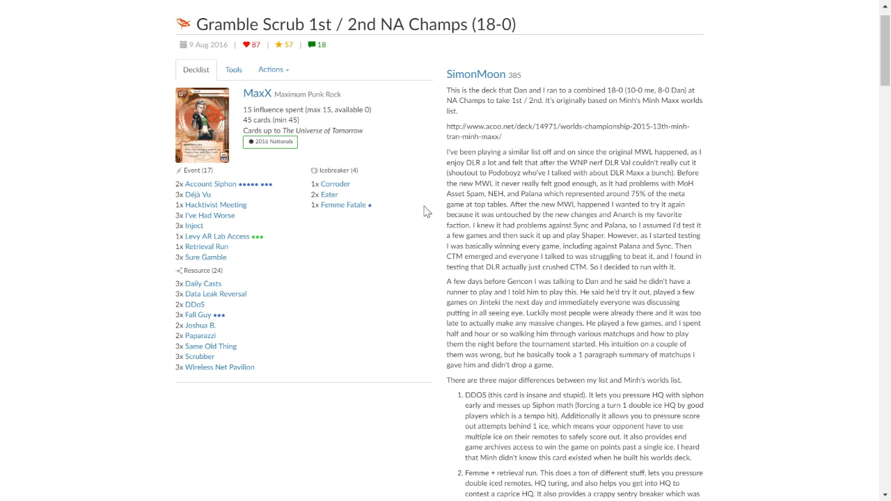
mouse_move(373, 256)
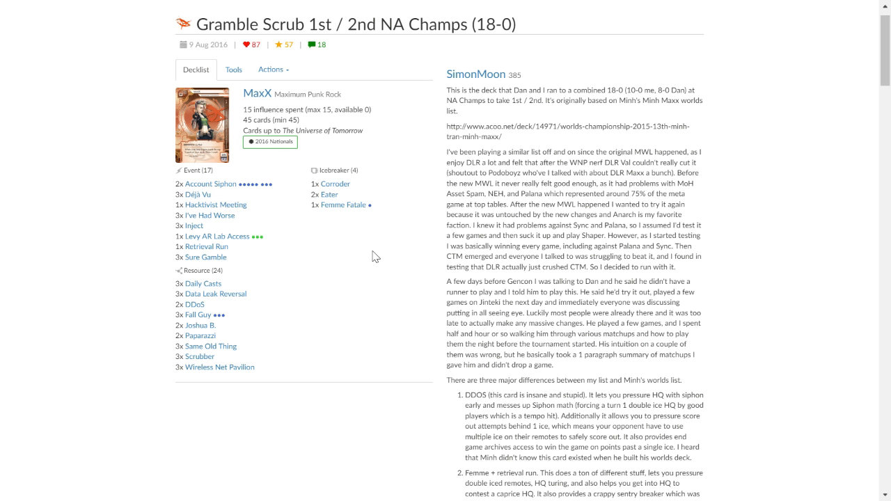
mouse_move(321, 260)
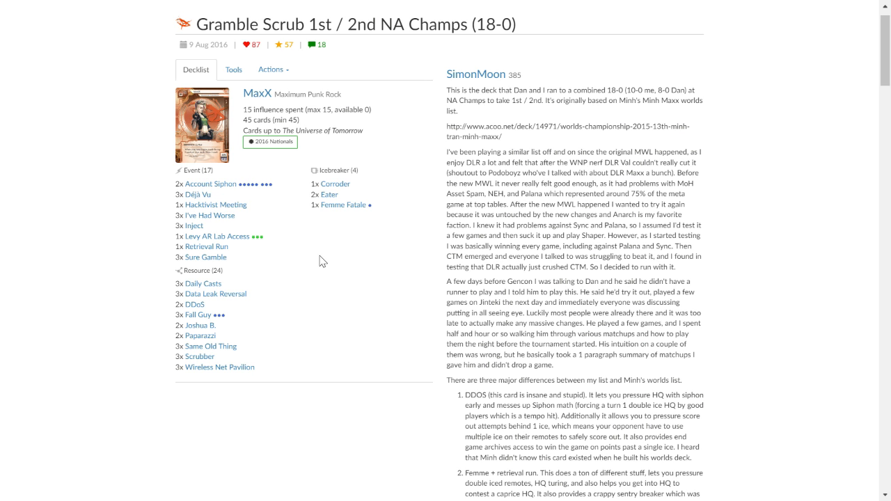
mouse_move(242, 295)
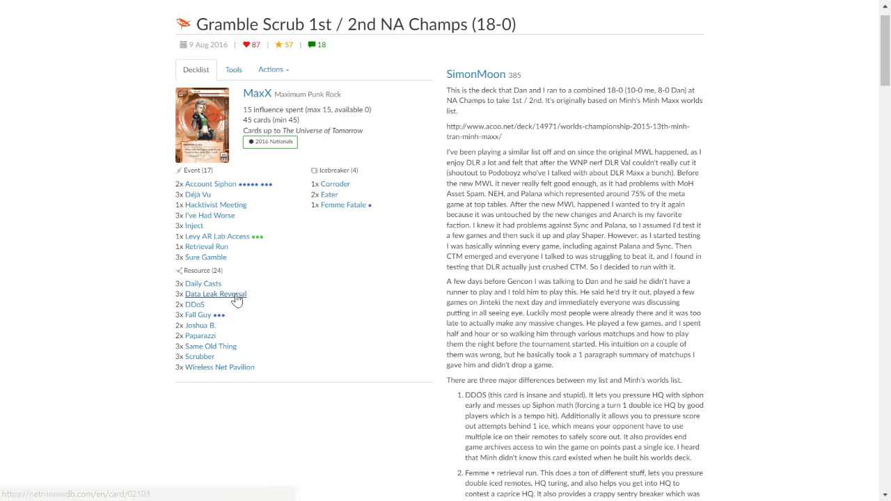
mouse_move(238, 303)
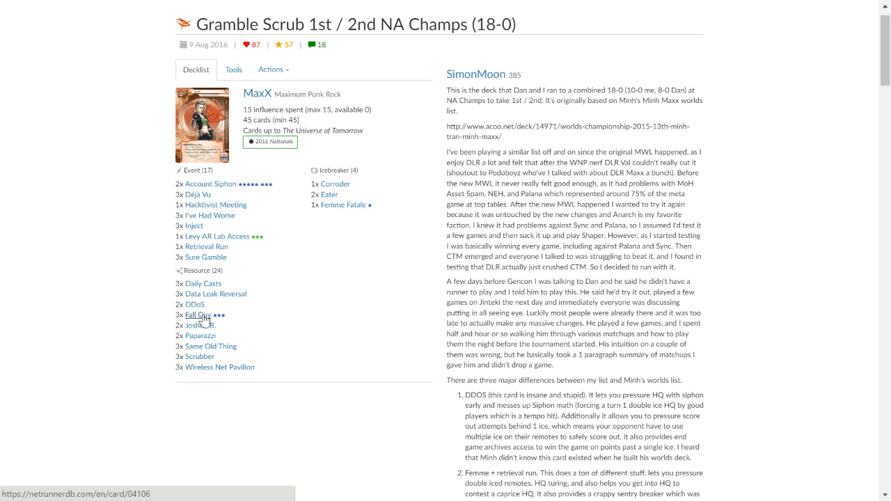
mouse_move(217, 367)
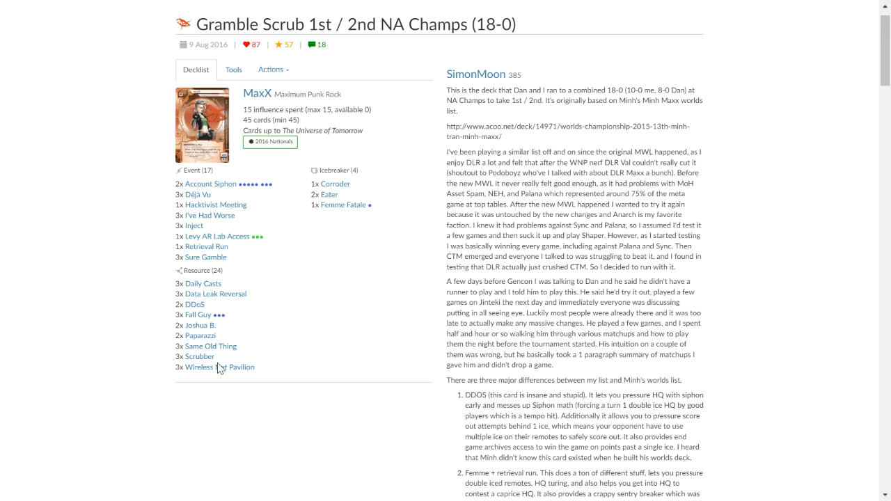
mouse_move(220, 367)
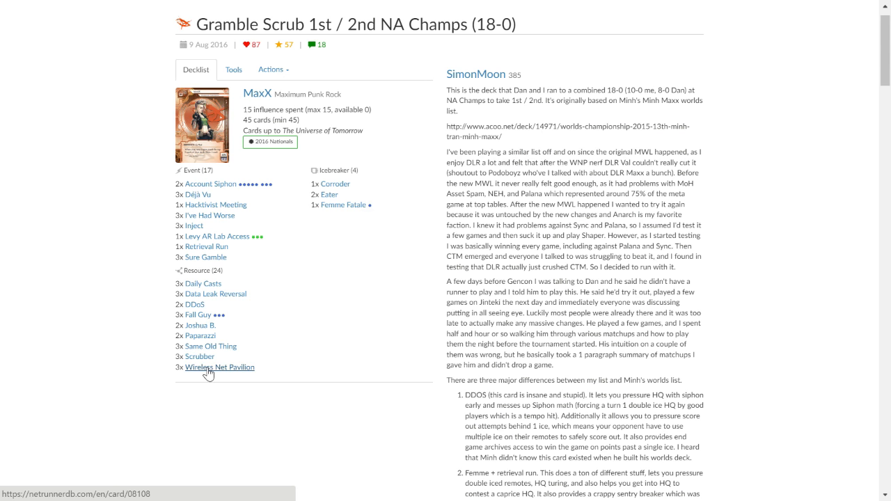
mouse_move(294, 341)
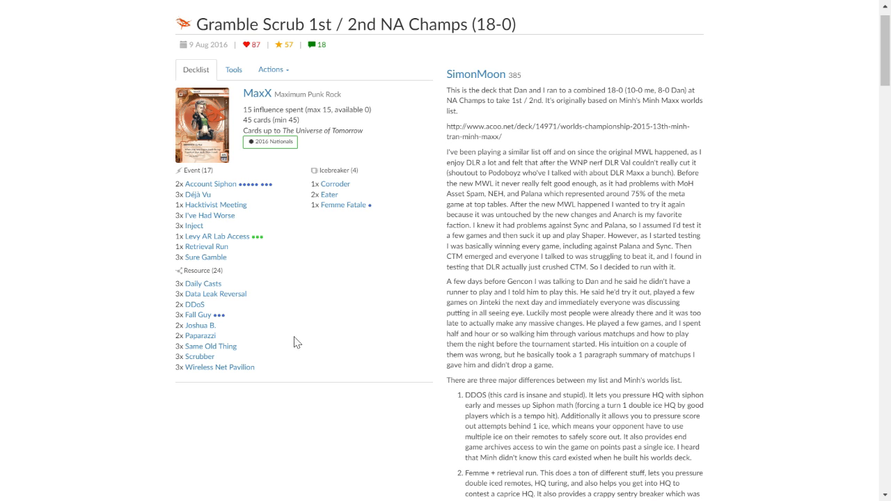
mouse_move(198, 315)
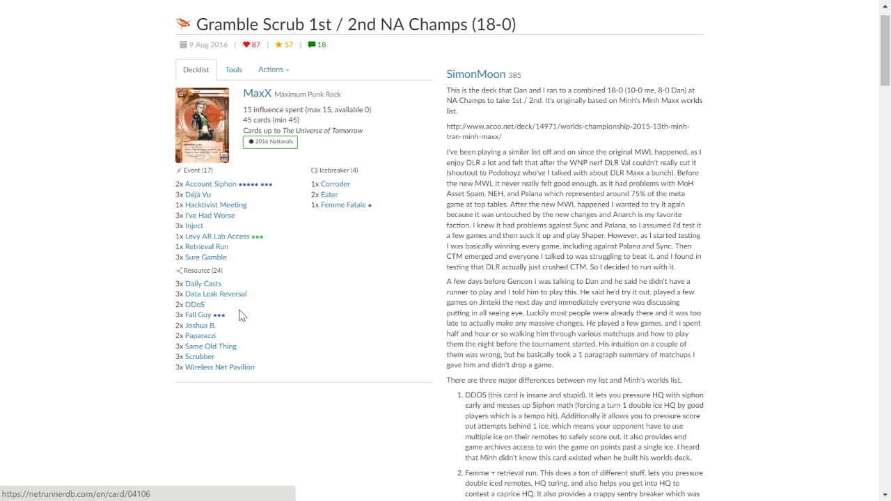
mouse_move(294, 314)
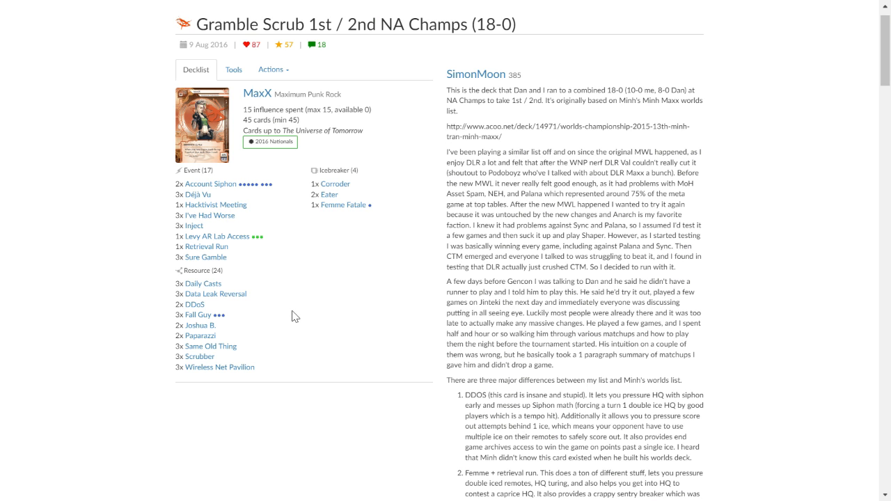
mouse_move(203, 284)
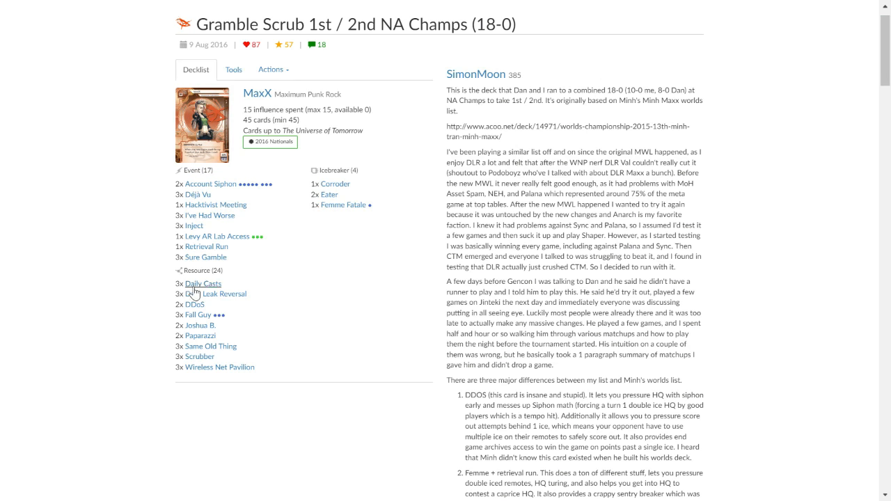
mouse_move(287, 253)
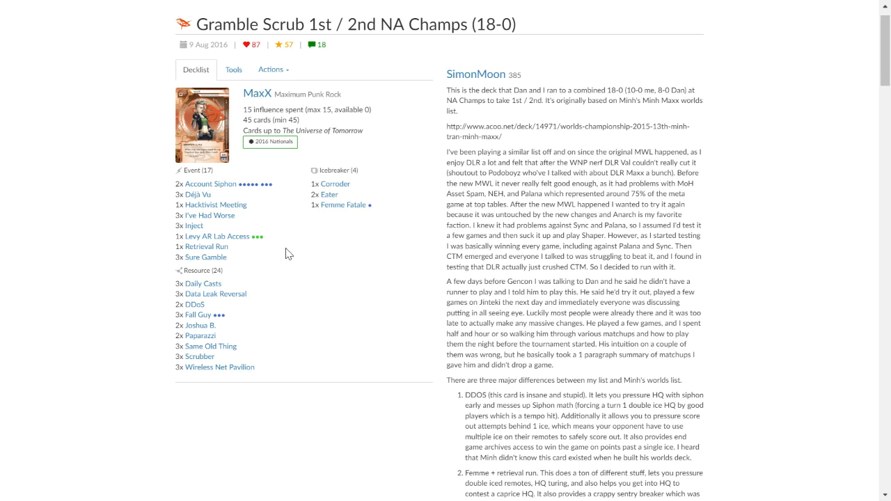
mouse_move(210, 184)
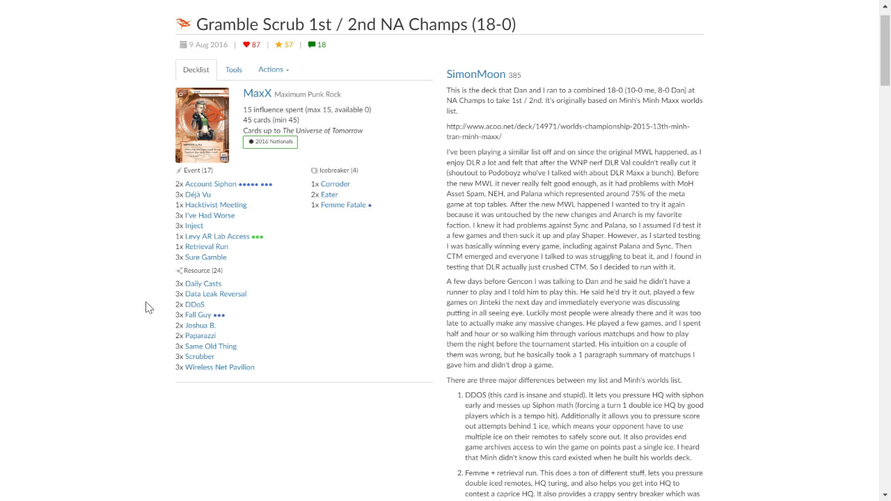
mouse_move(97, 285)
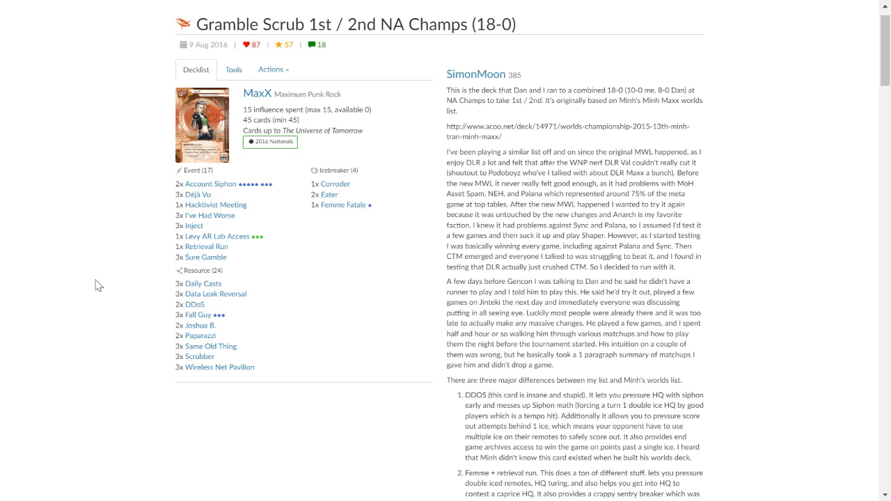
mouse_move(75, 176)
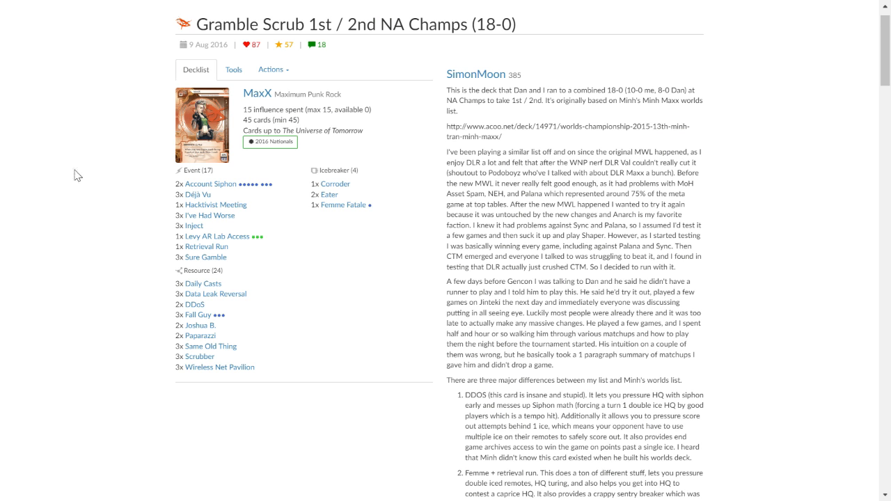
mouse_move(426, 222)
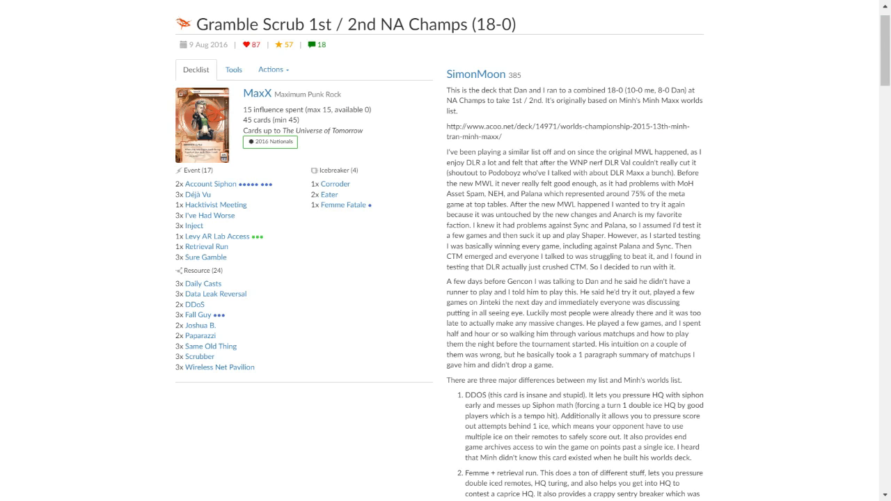
mouse_move(760, 194)
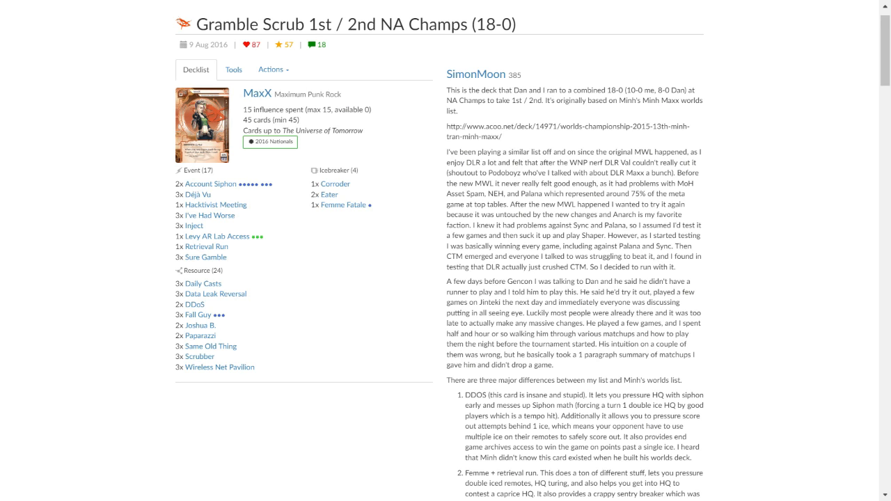
mouse_move(768, 246)
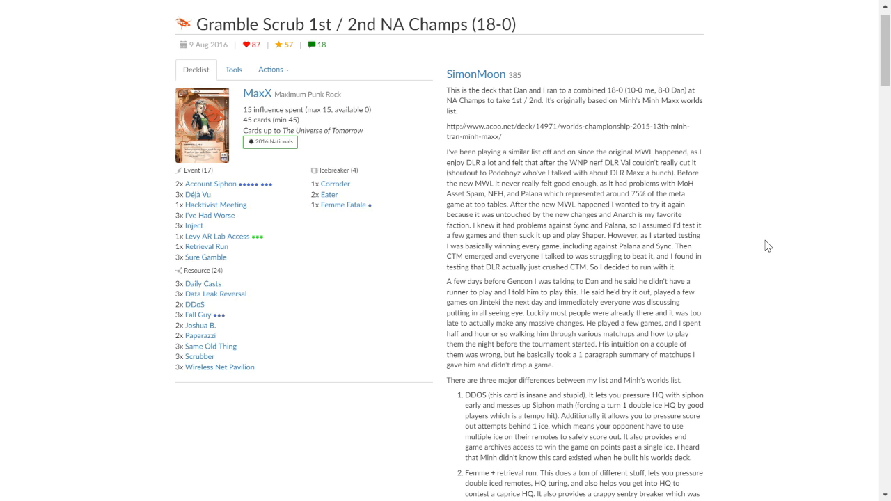